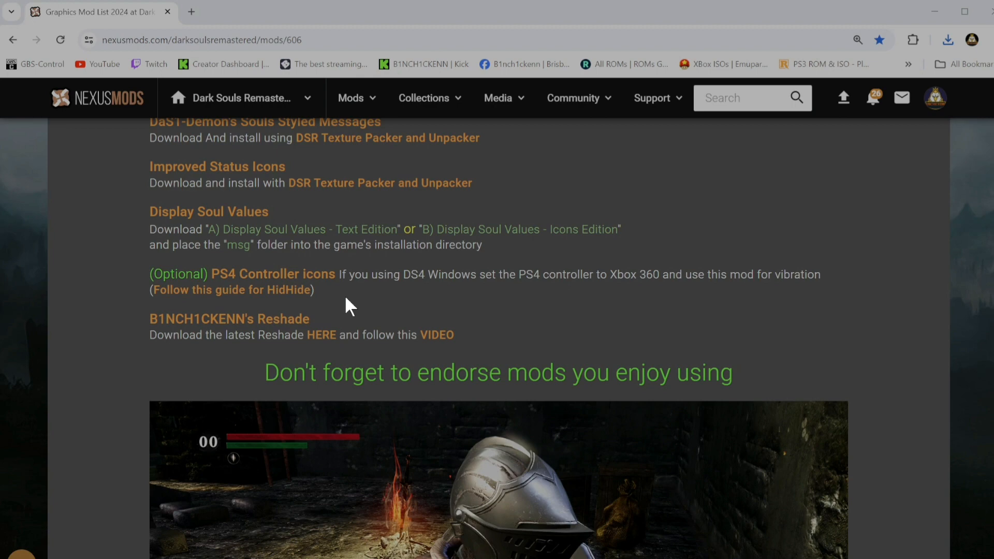
mouse_move(342, 315)
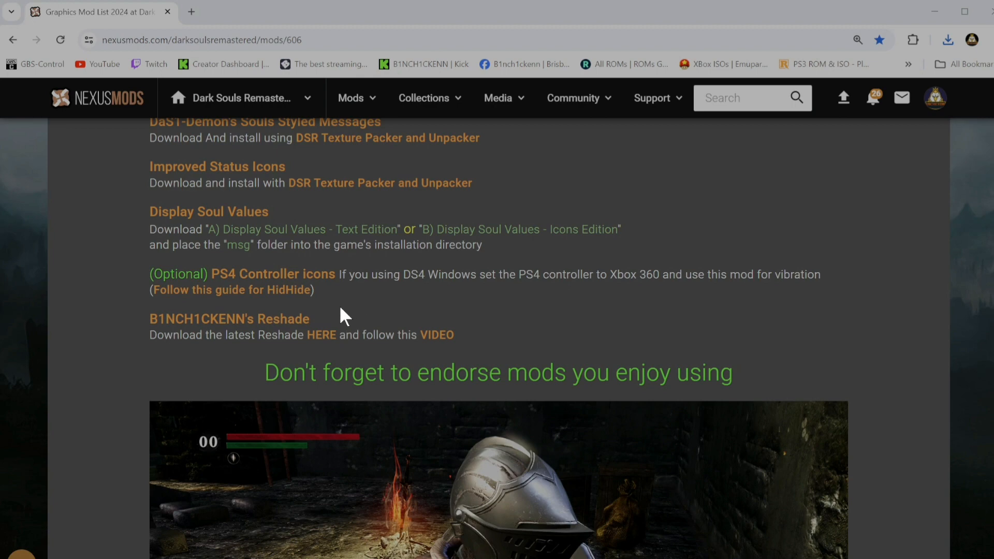
mouse_move(244, 323)
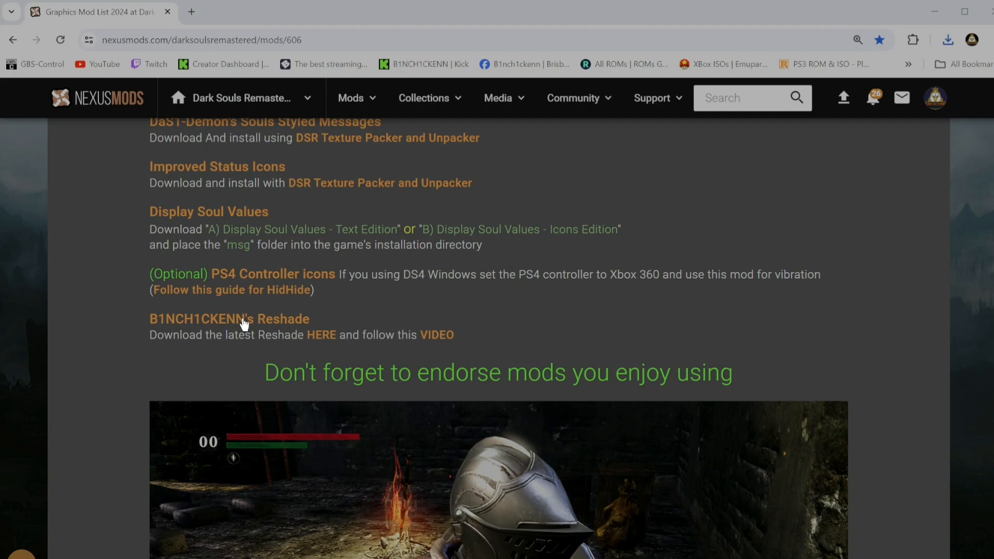
Scroll the mod guide to the Reshade preset entry and open its link's context menu
scroll(up, 3)
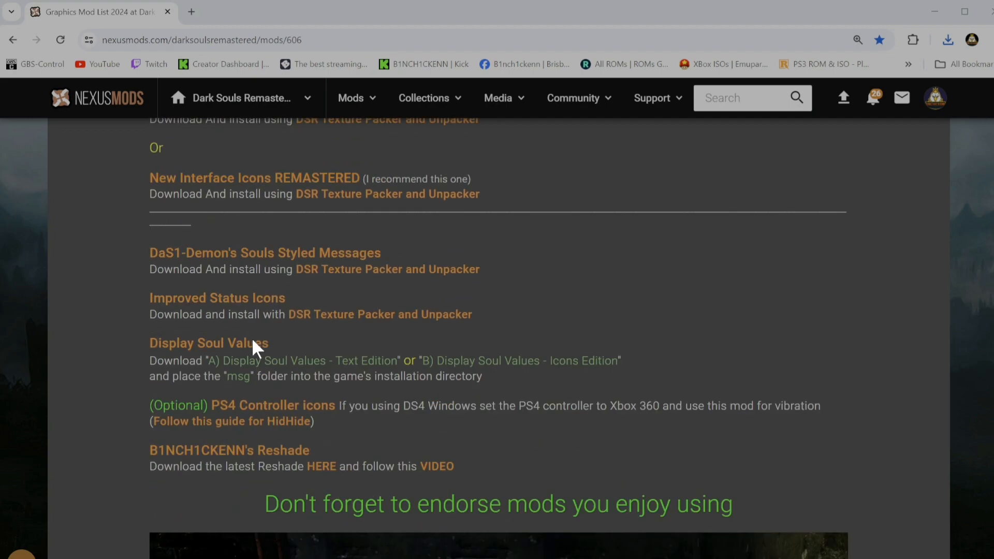
scroll(up, 3)
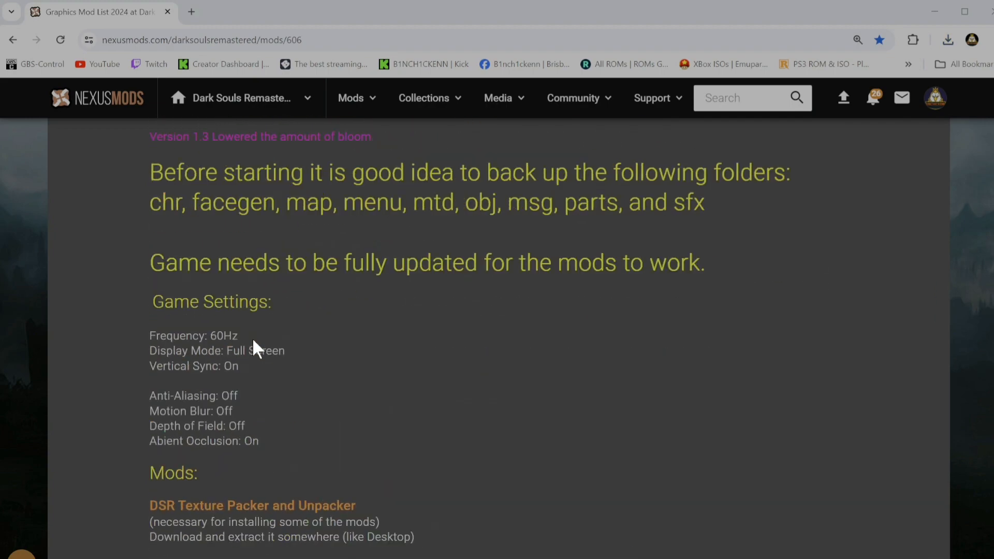
scroll(up, 3)
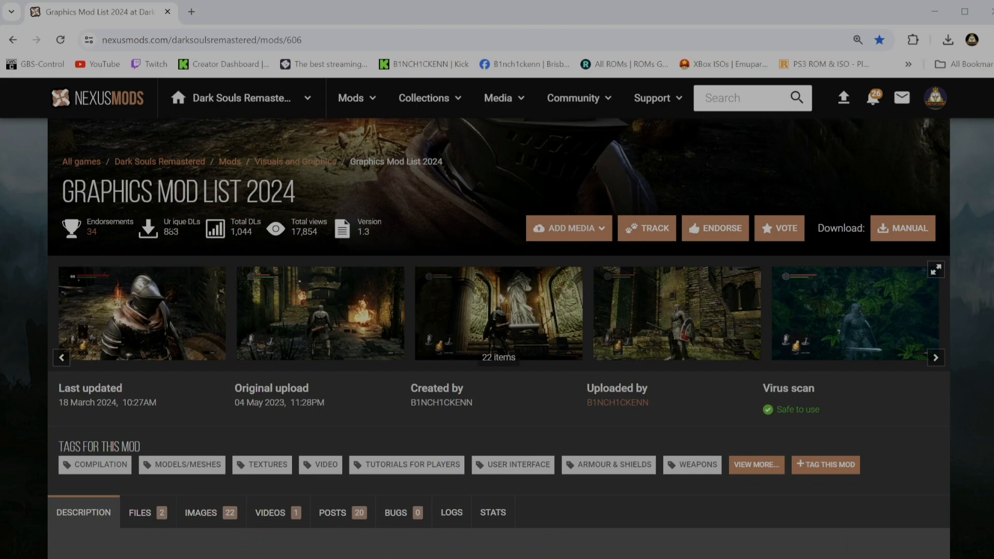
scroll(down, 3)
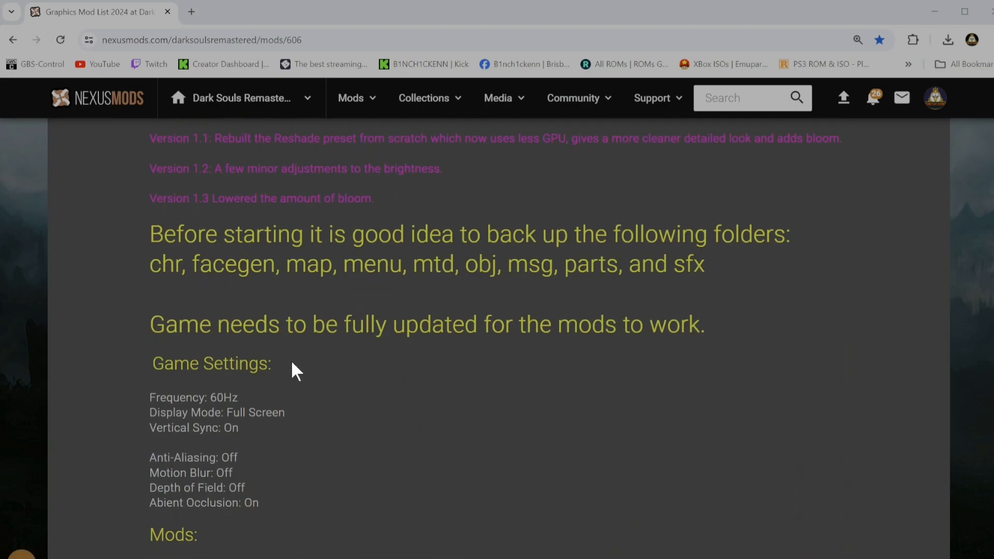
scroll(down, 3)
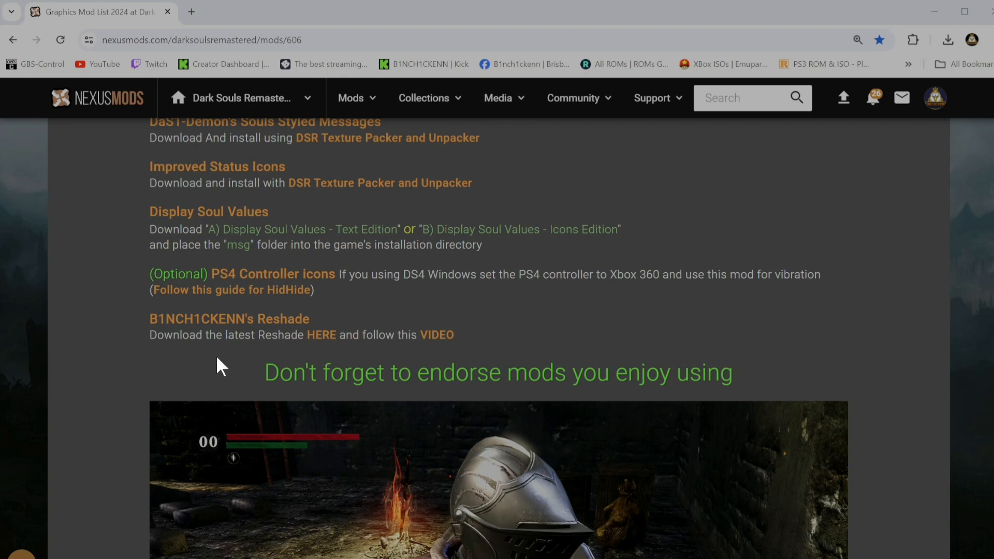
right_click(320, 335)
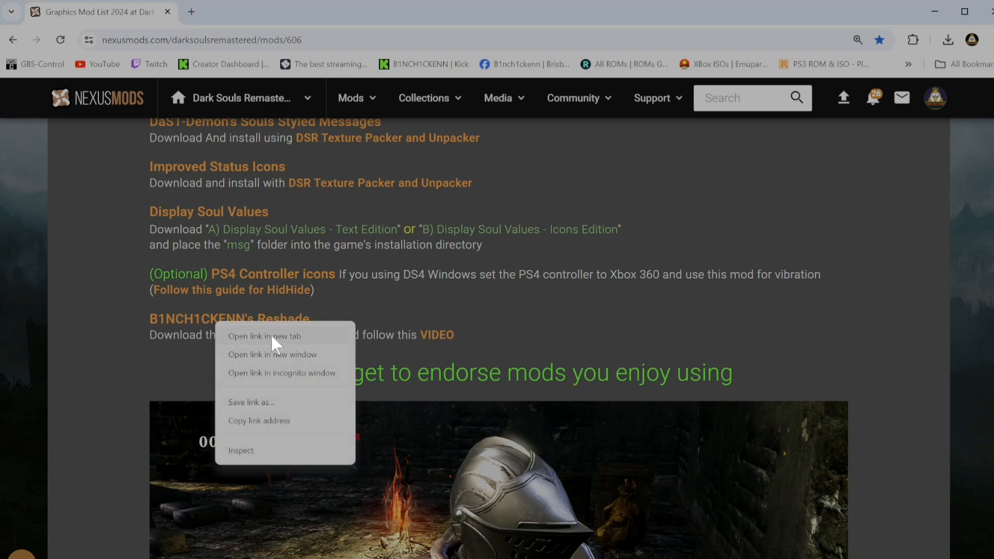
Open the Reshade preset's Files tab and browse the High and Low Bloom Ver 1.2/1.3 files
click(263, 336)
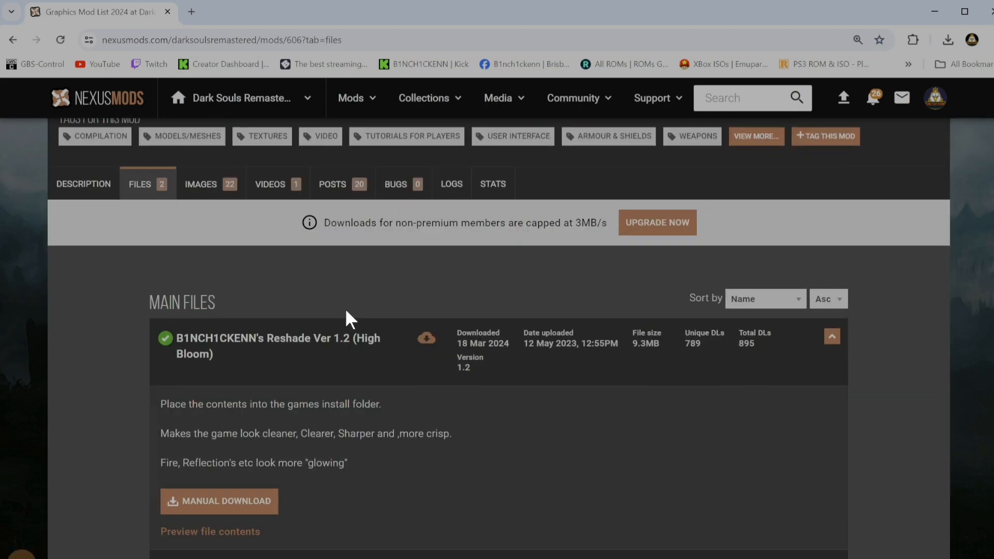
scroll(down, 3)
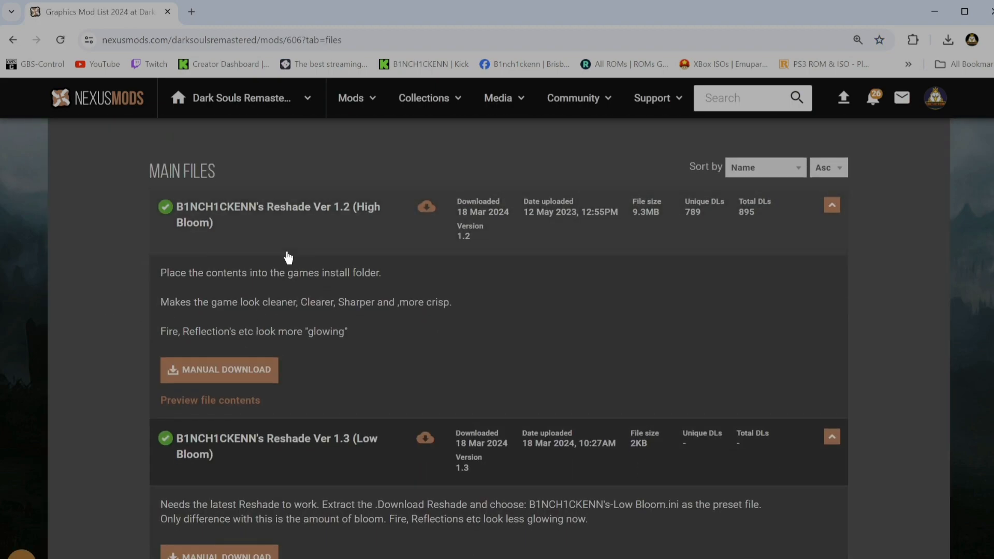
mouse_move(233, 236)
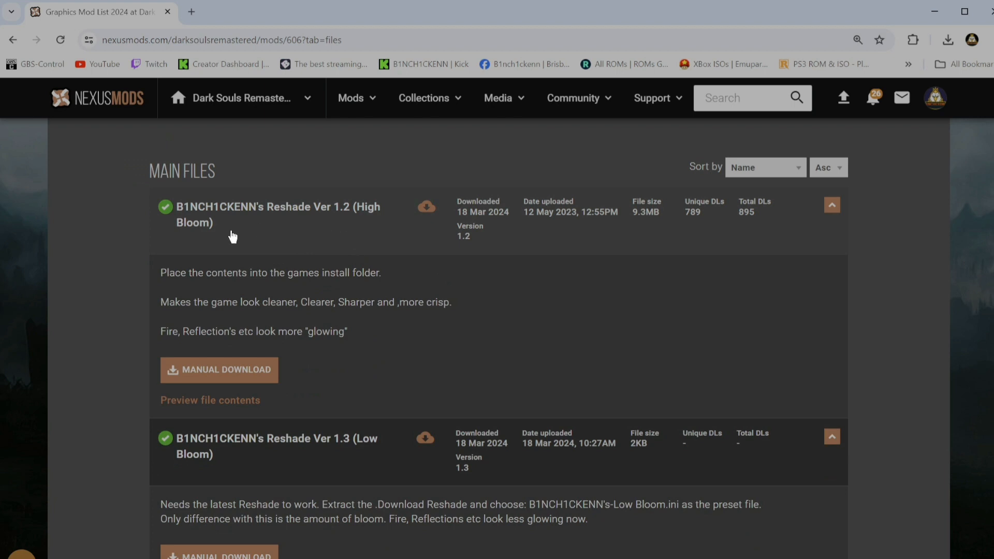
mouse_move(294, 228)
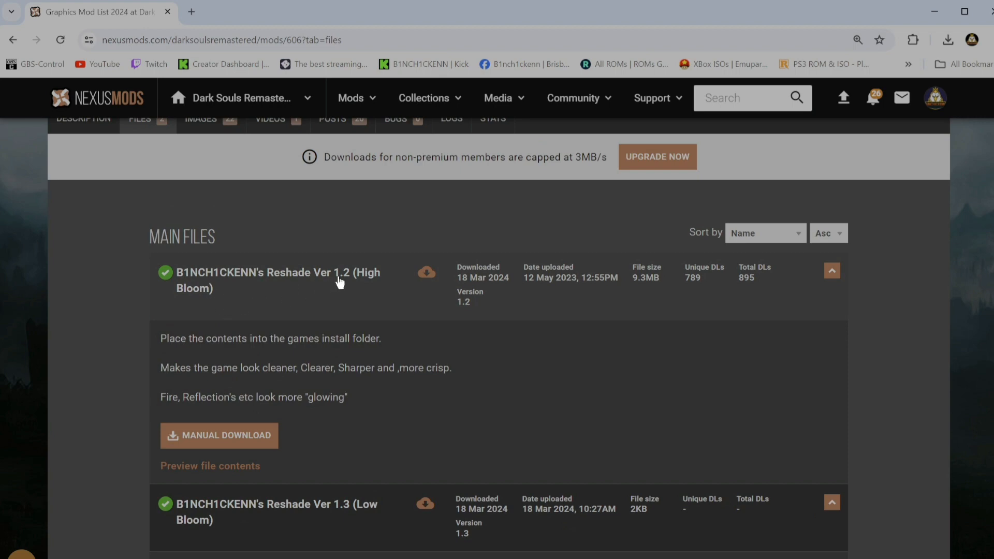
scroll(down, 3)
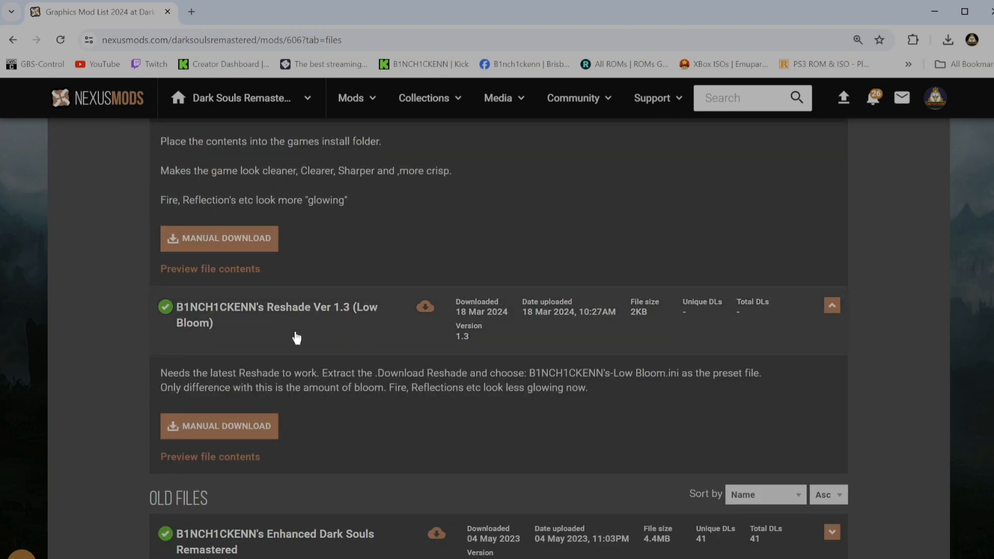
scroll(up, 3)
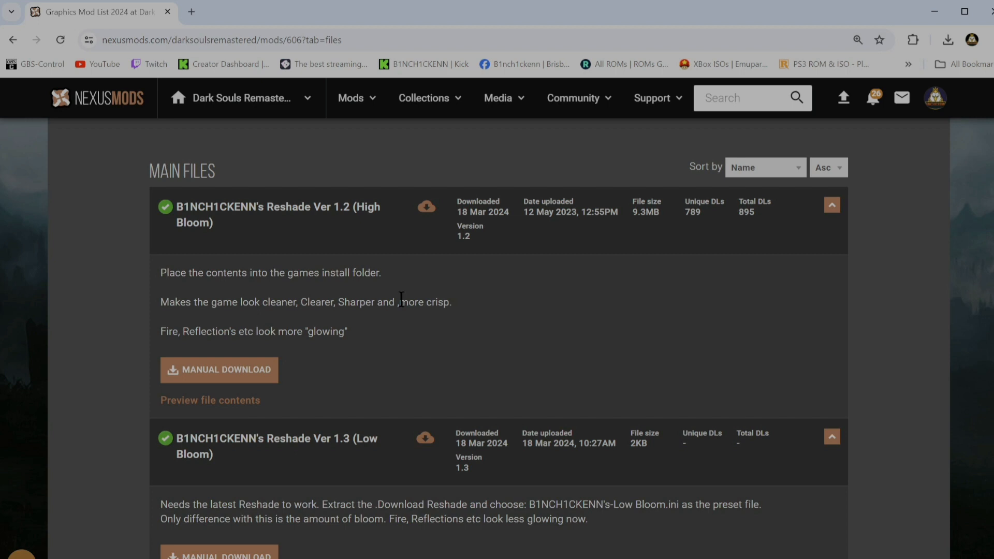
mouse_move(293, 240)
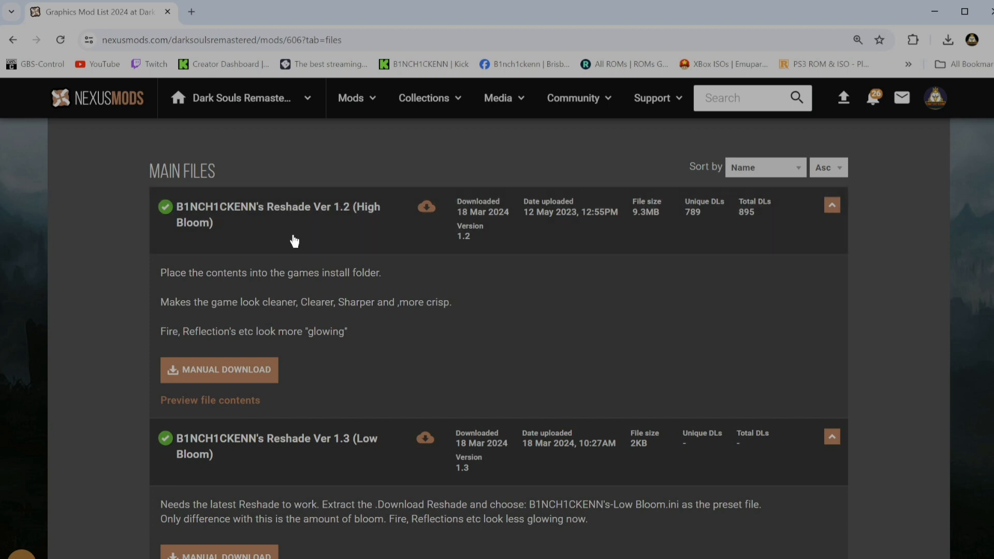
mouse_move(270, 273)
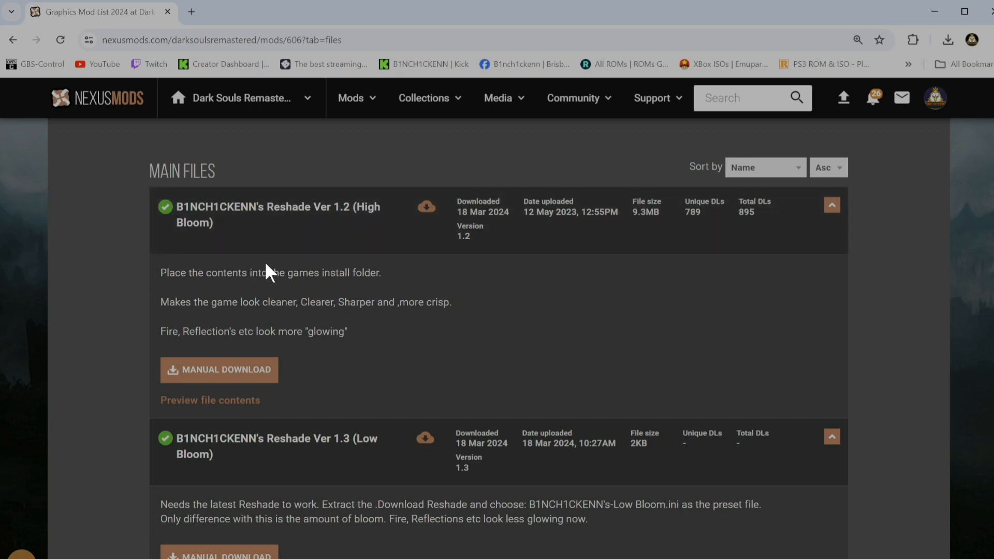
mouse_move(333, 291)
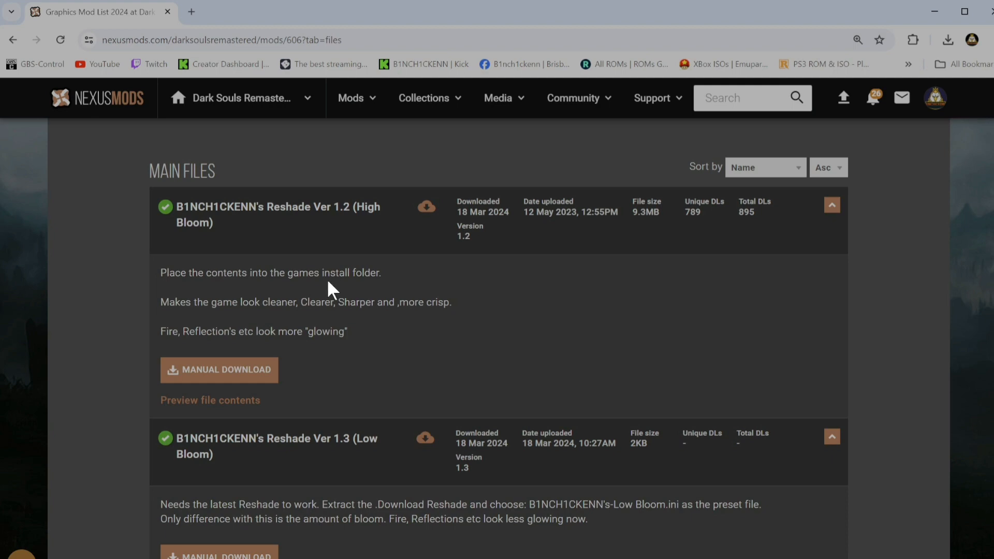
scroll(down, 3)
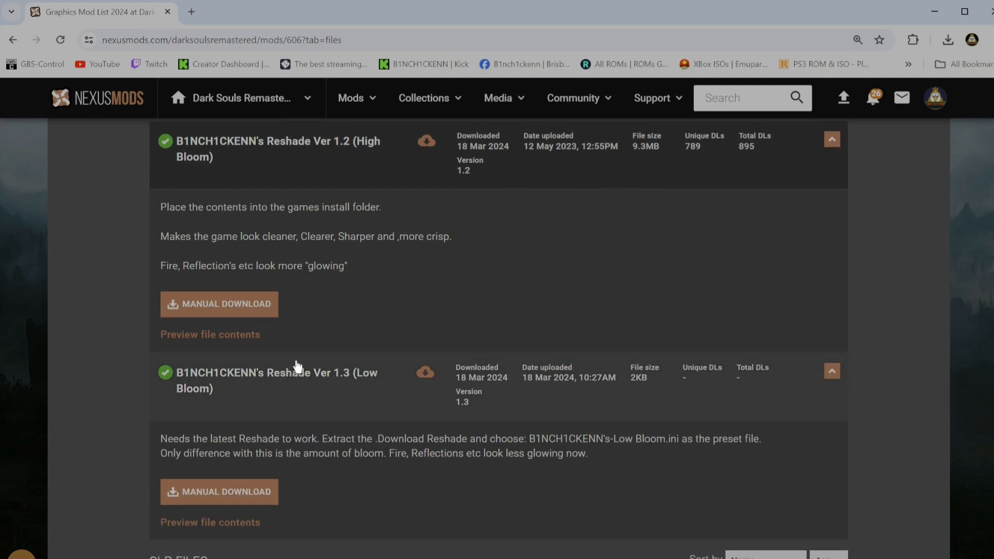
scroll(up, 3)
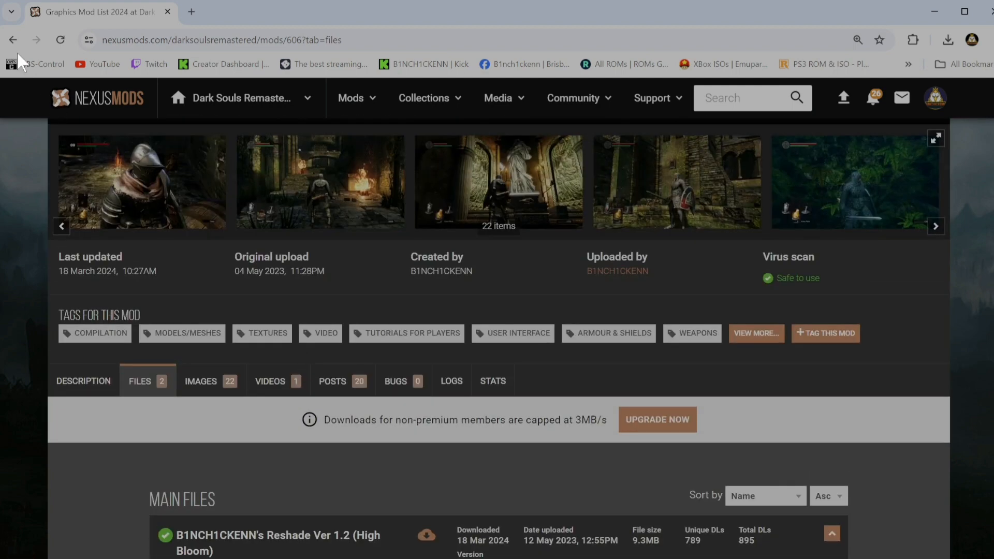
Return to the mod guide and open the latest ReShade HERE link in a new tab
click(83, 381)
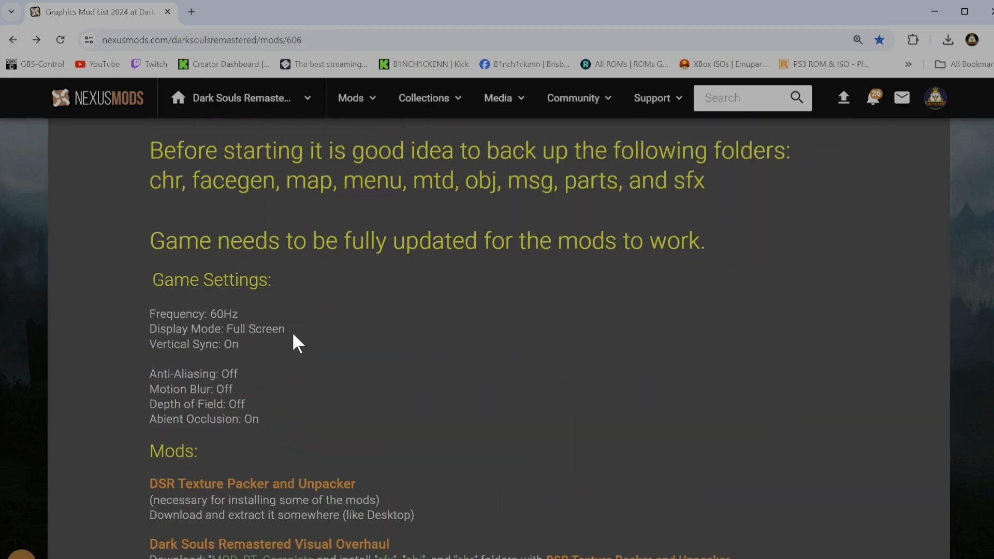
scroll(down, 3)
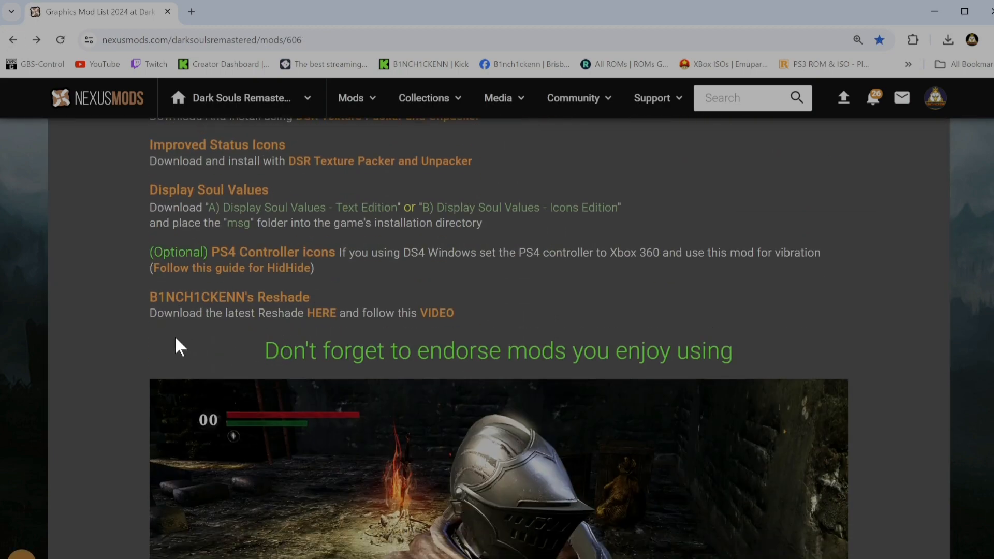
mouse_move(319, 317)
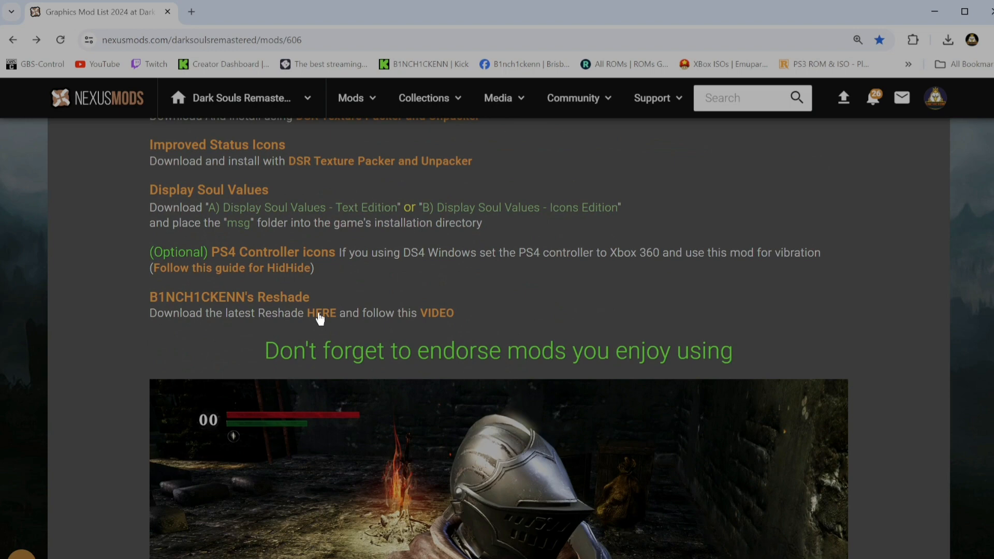
right_click(322, 312)
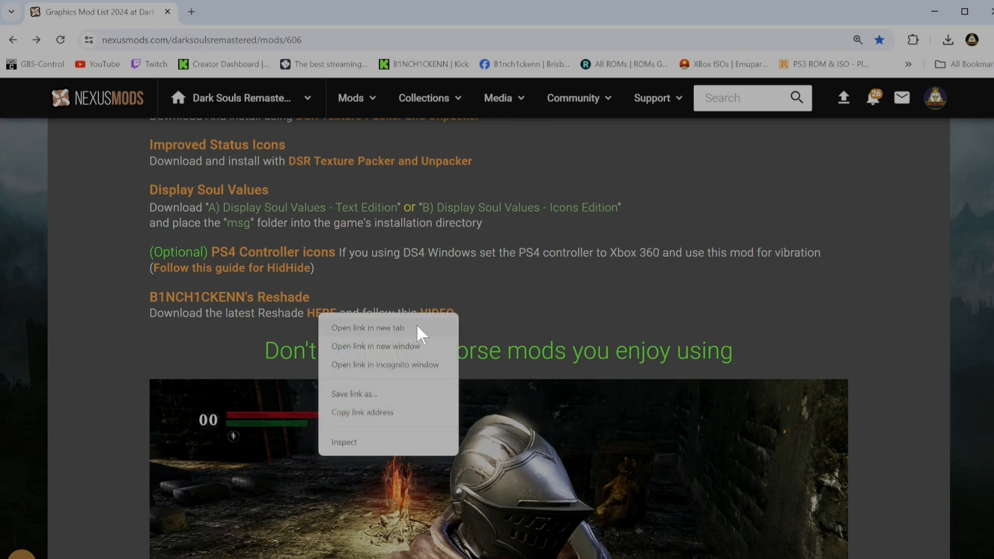
click(368, 328)
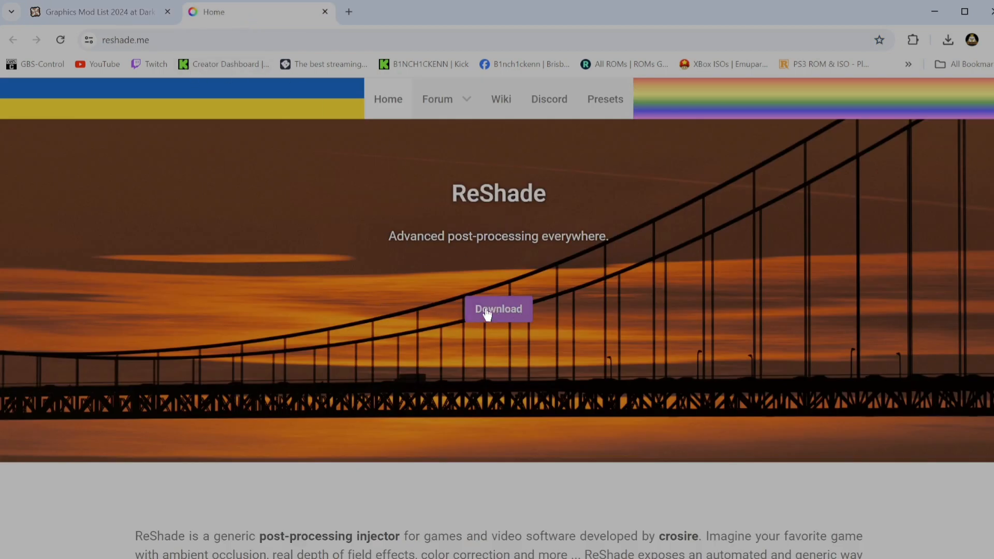
Go to reshade.me's Download ReShade 6.0.1 section, then close the ReShade tab
click(497, 309)
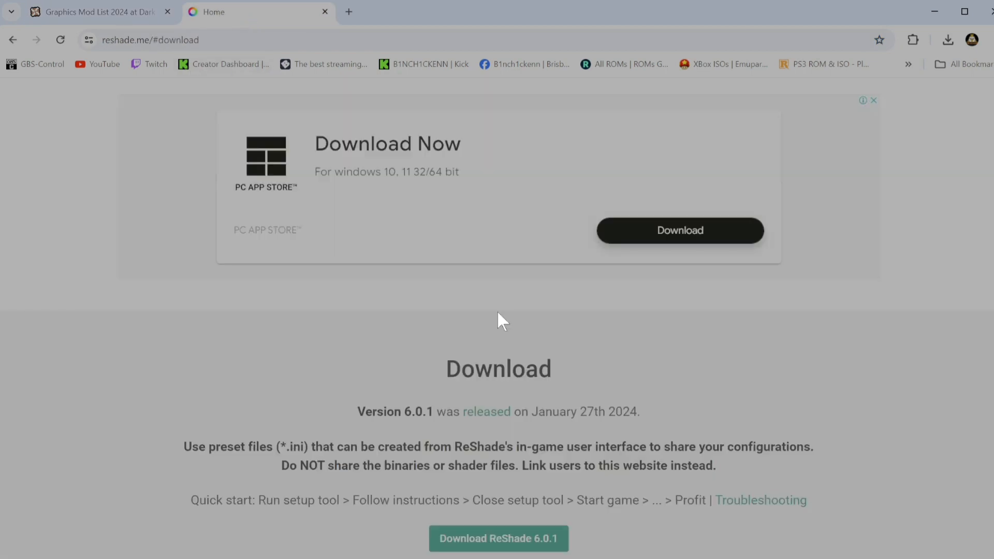
scroll(down, 3)
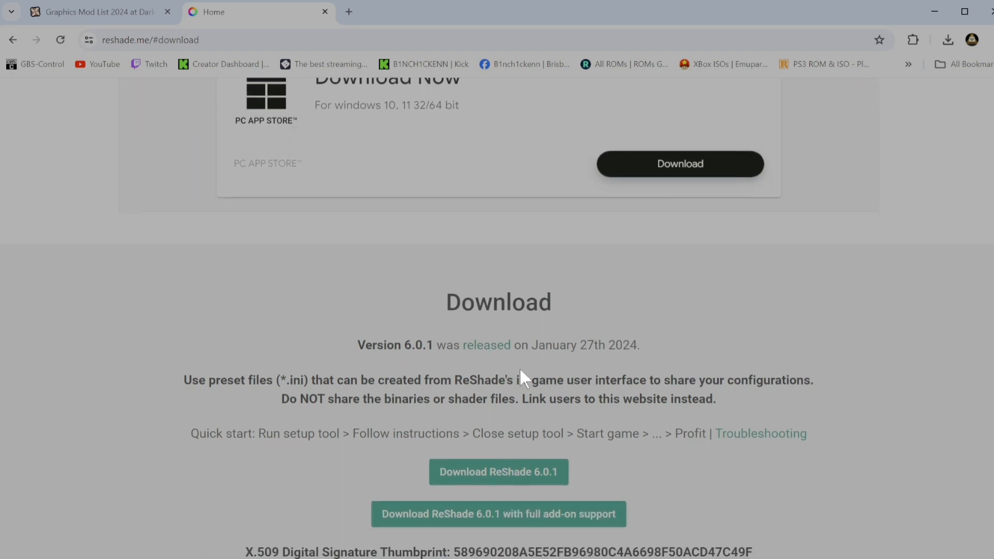
scroll(down, 3)
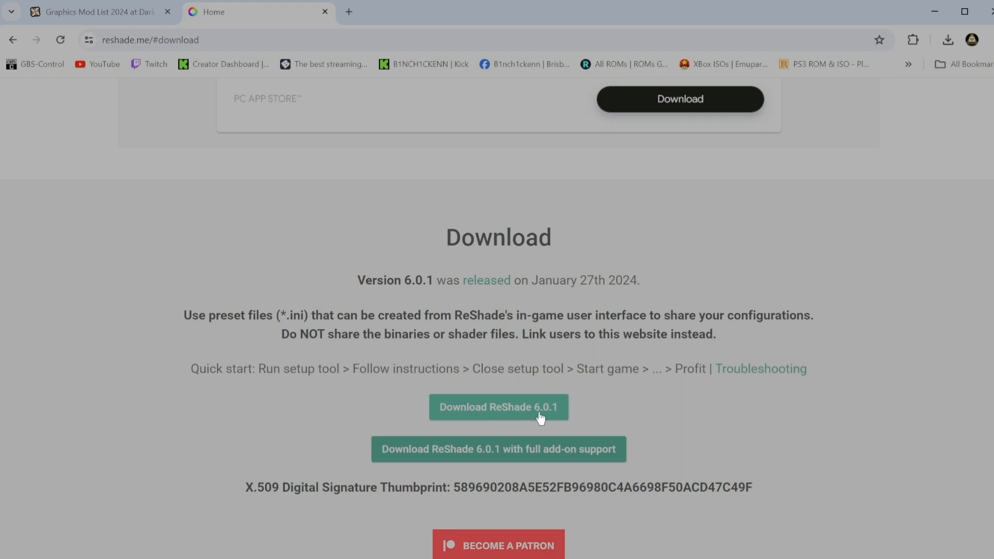
mouse_move(493, 411)
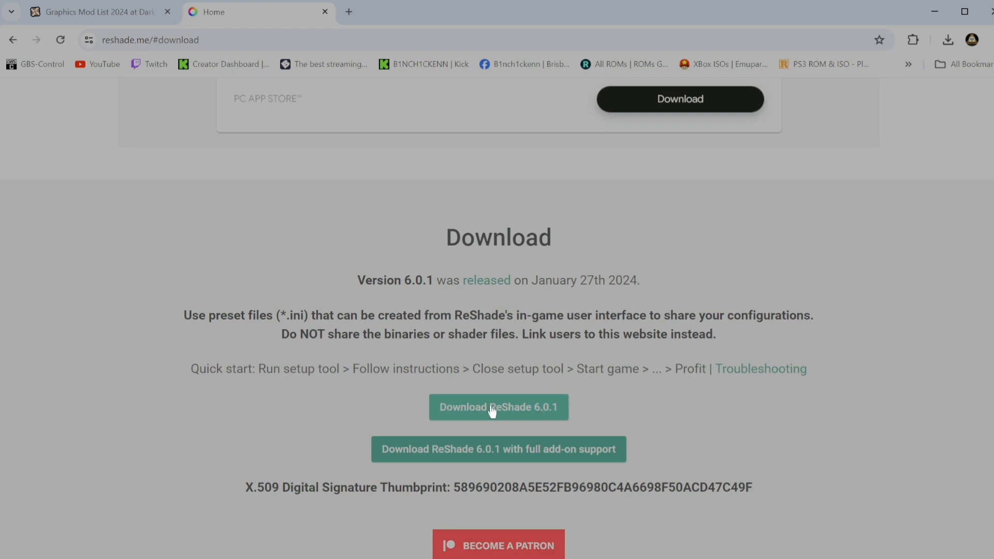
scroll(up, 3)
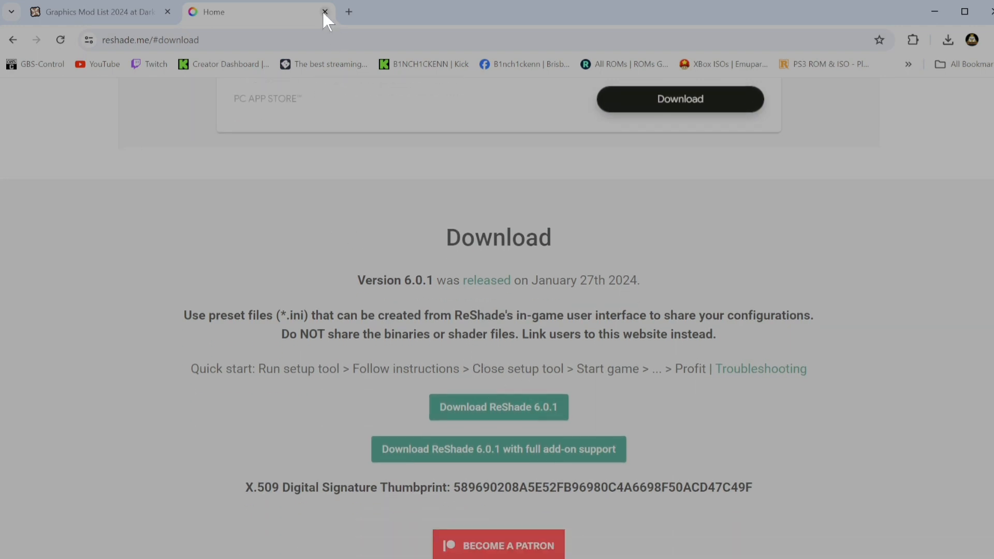
click(325, 12)
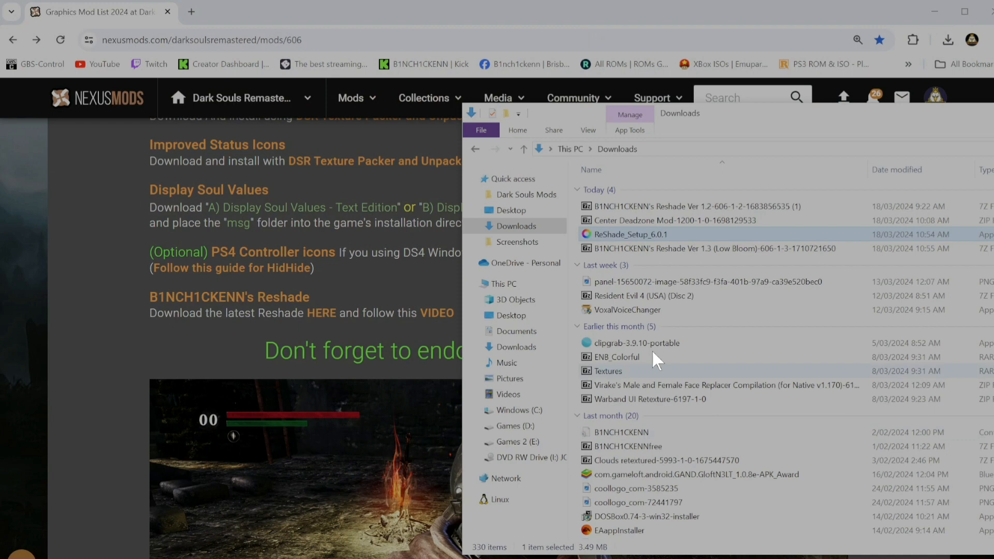
mouse_move(621, 305)
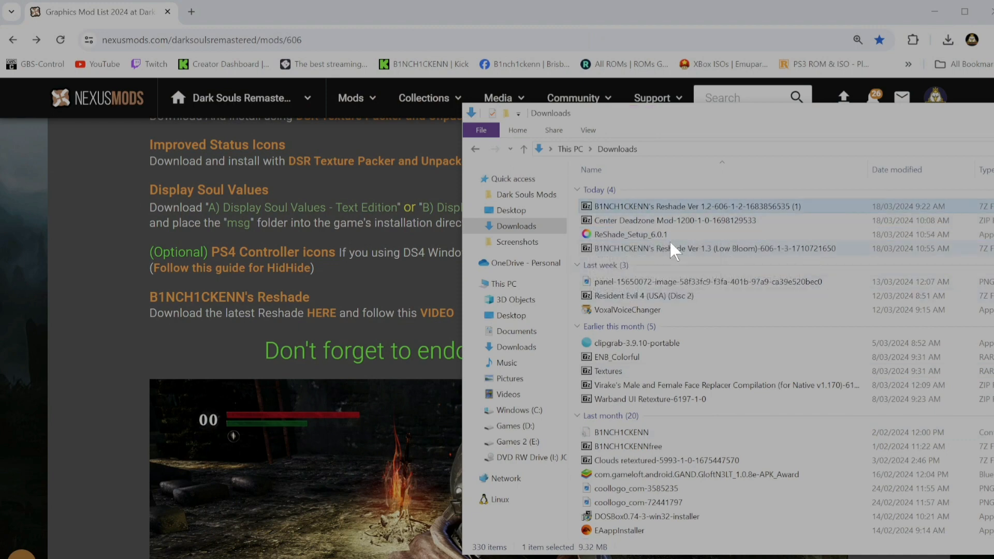
Open the Reshade Ver 1.2 .7z archive from Downloads in 7-Zip
double_click(703, 206)
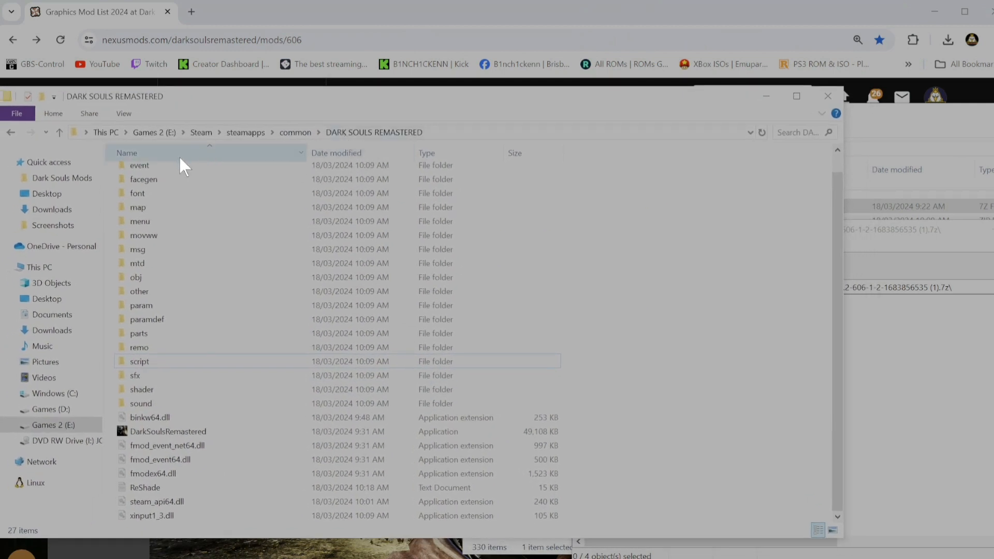
mouse_move(246, 139)
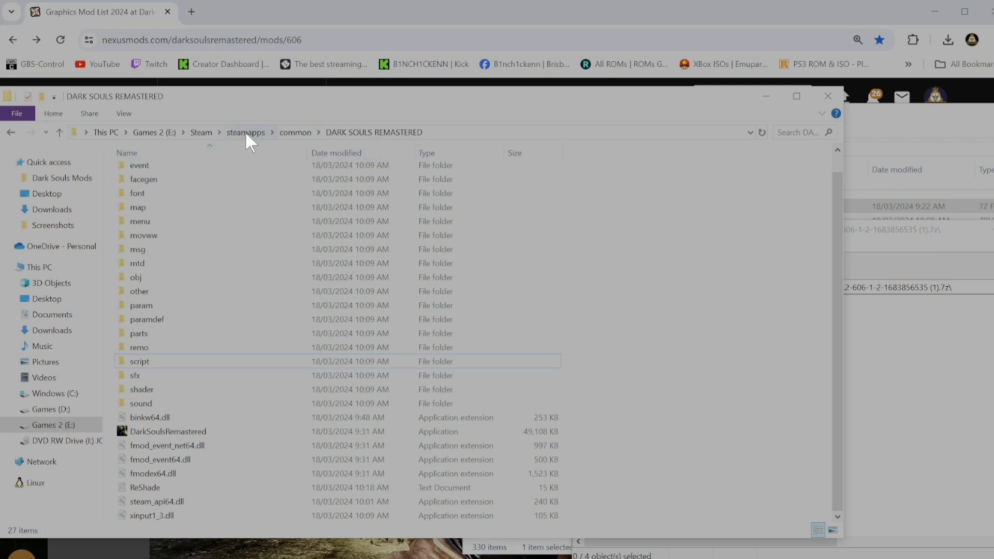
mouse_move(377, 139)
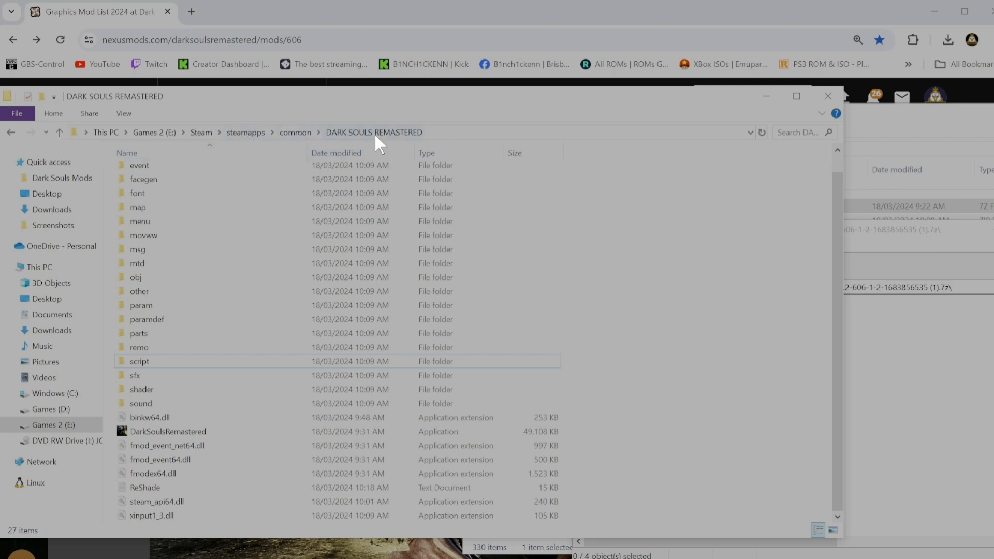
mouse_move(222, 374)
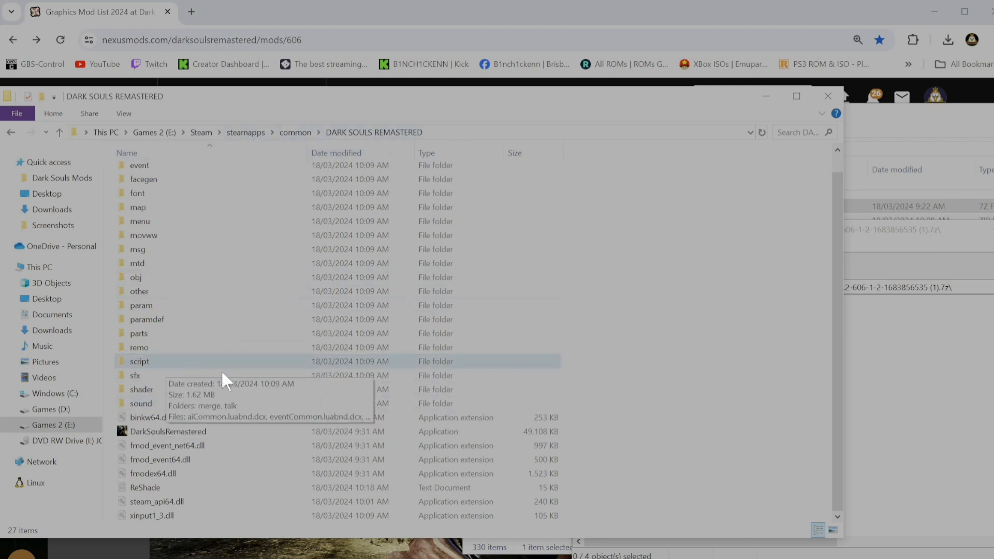
Select the DarkSoulsRemastered executable in E:\Steam\steamapps\common\DARK SOULS REMASTERED
click(167, 431)
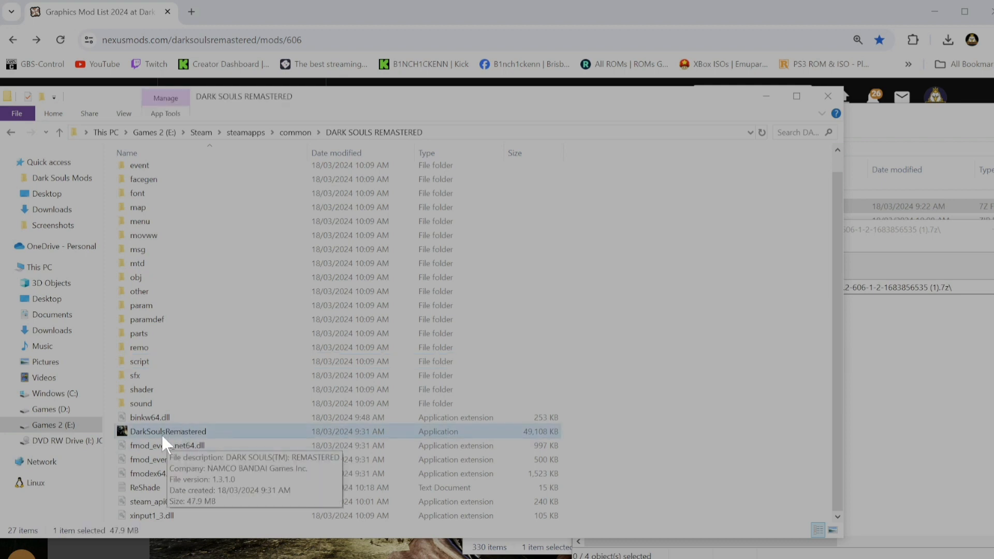
mouse_move(911, 246)
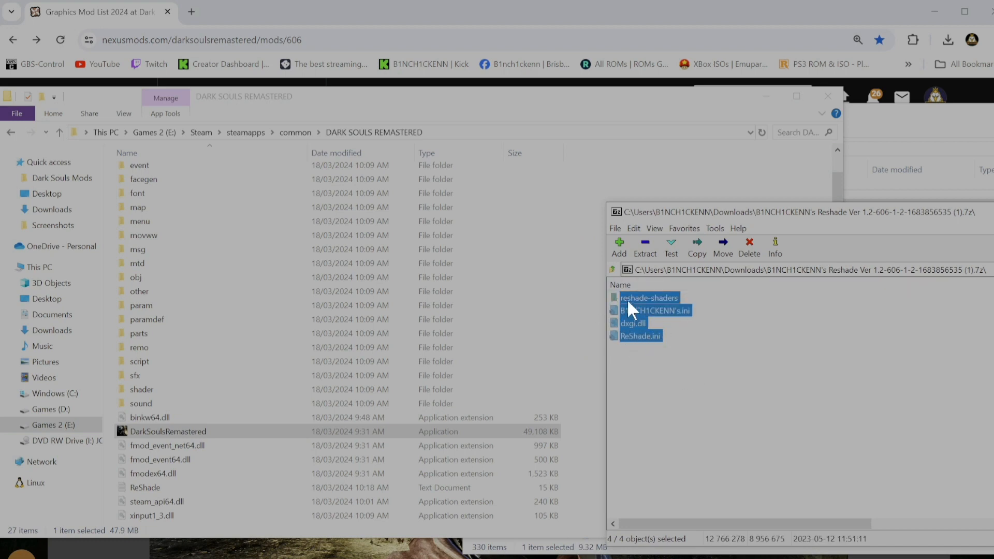
mouse_move(658, 332)
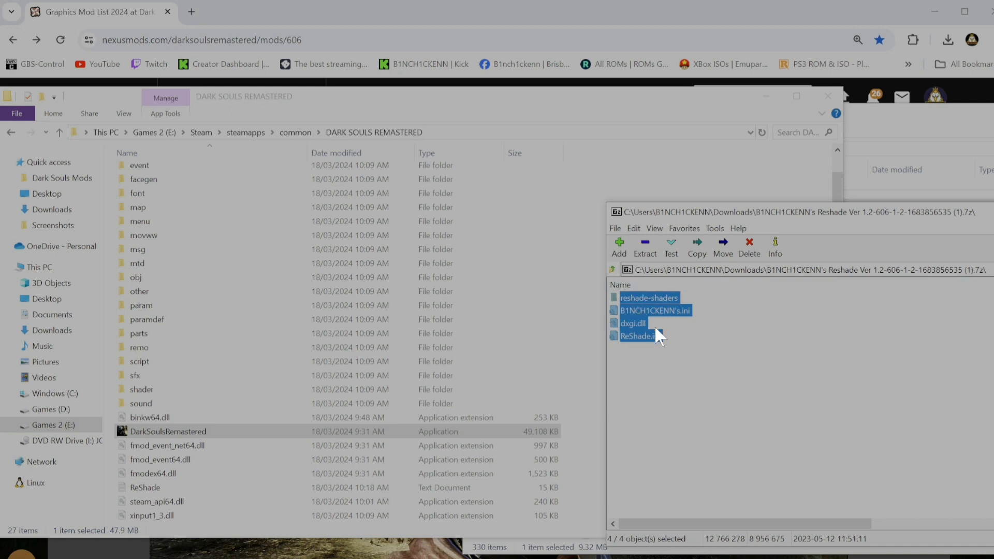
mouse_move(729, 267)
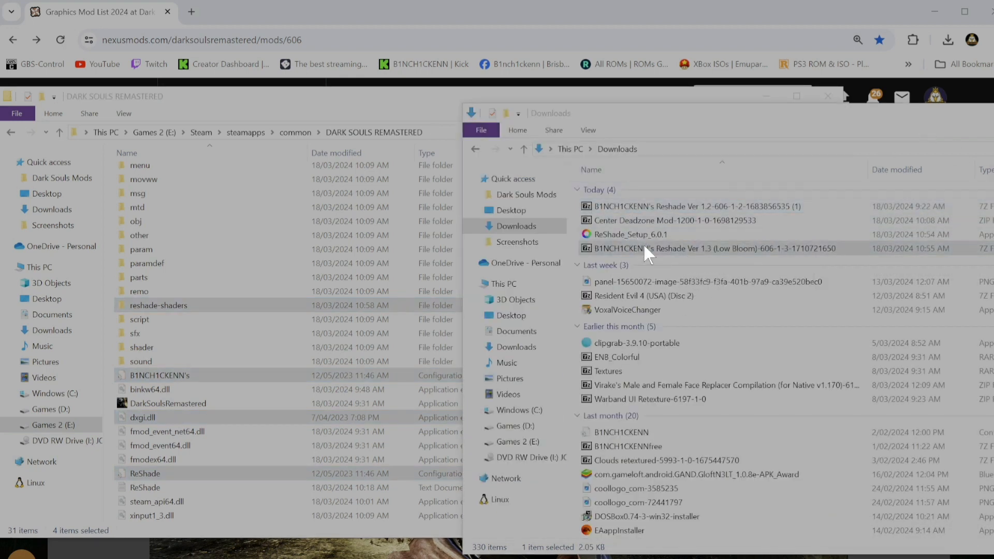
Drag the Low Bloom preset ini into the game folder and launch ReShade_Setup_6.0.1
double_click(711, 248)
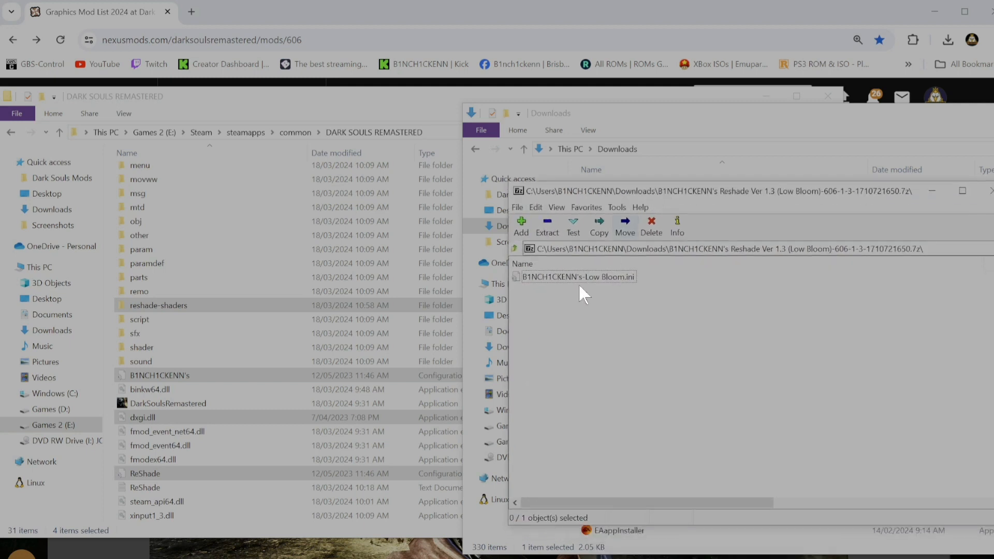
click(577, 277)
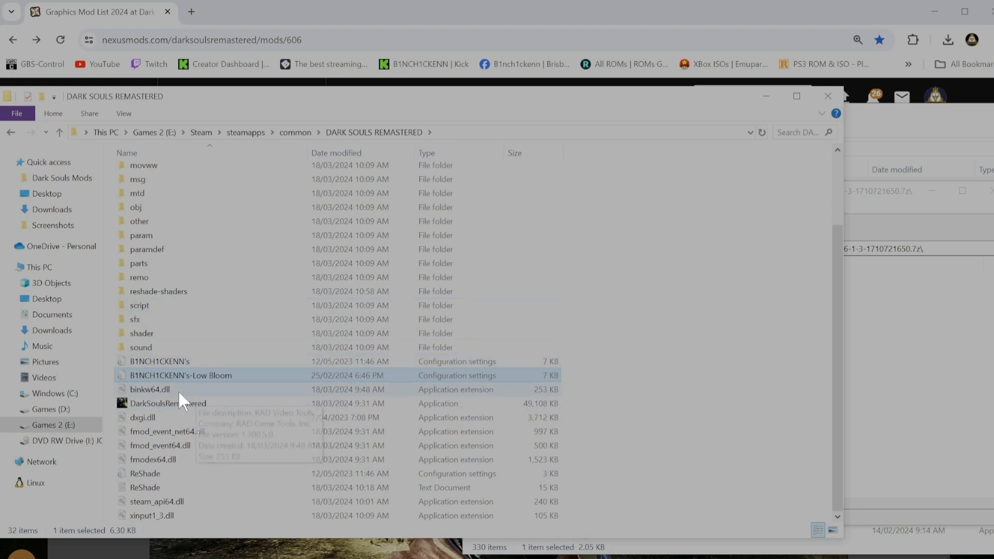
click(159, 361)
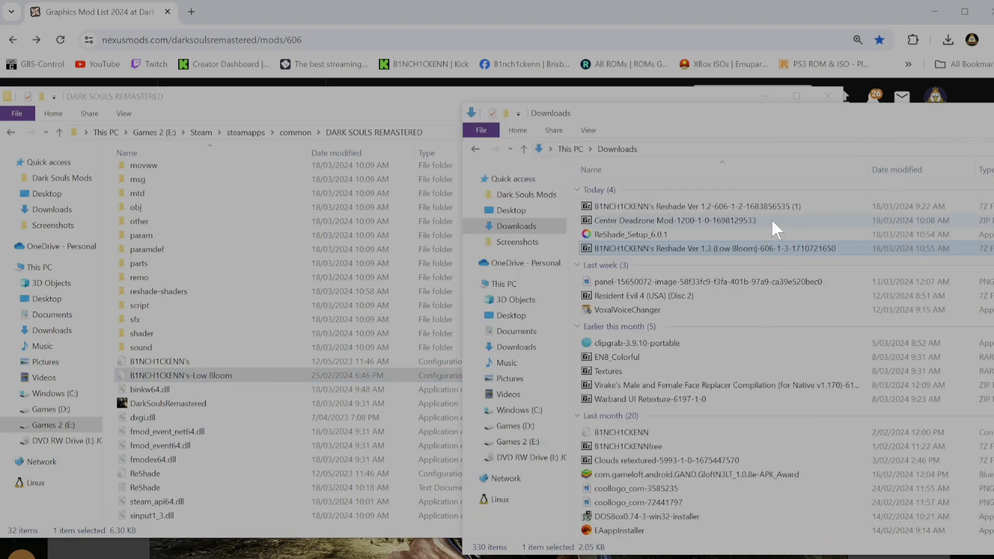
mouse_move(661, 288)
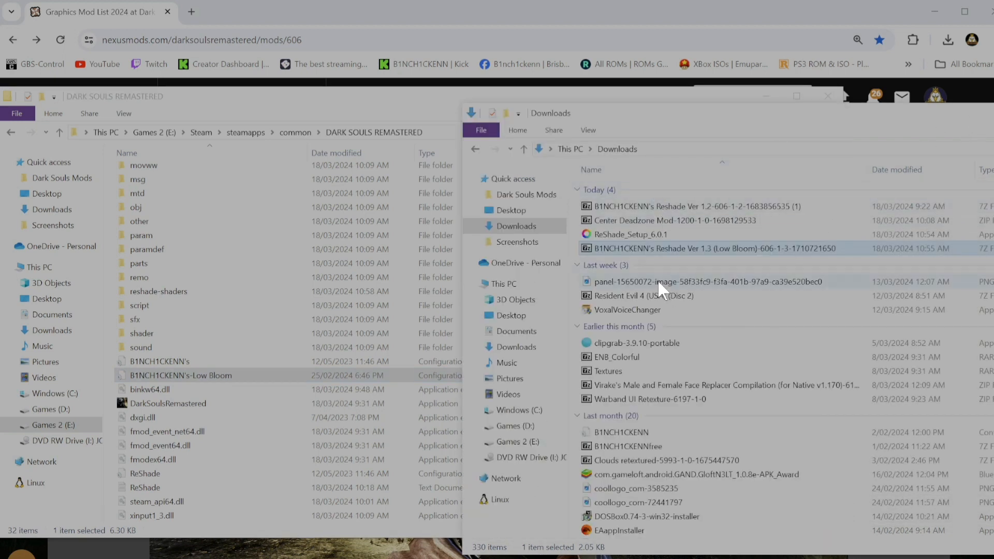
click(631, 234)
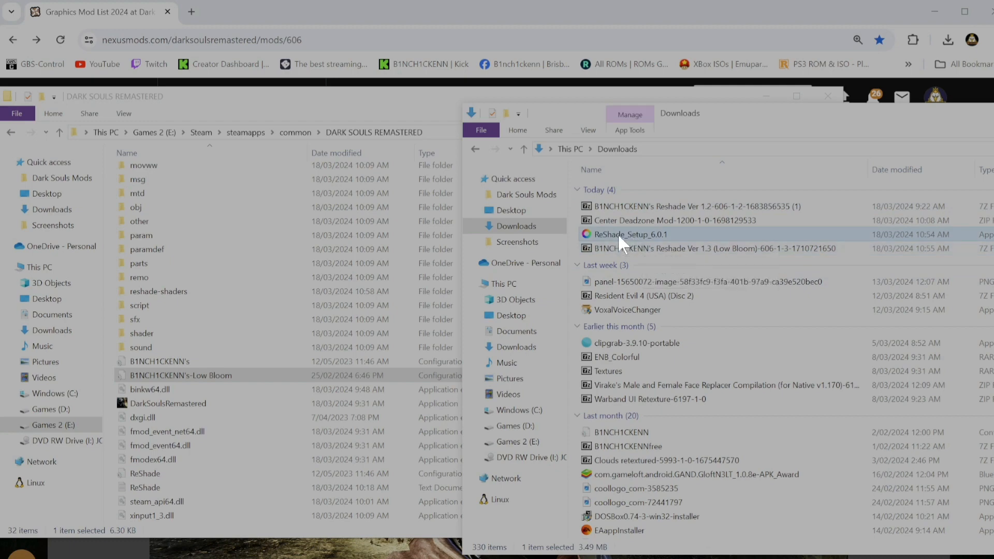
mouse_move(669, 238)
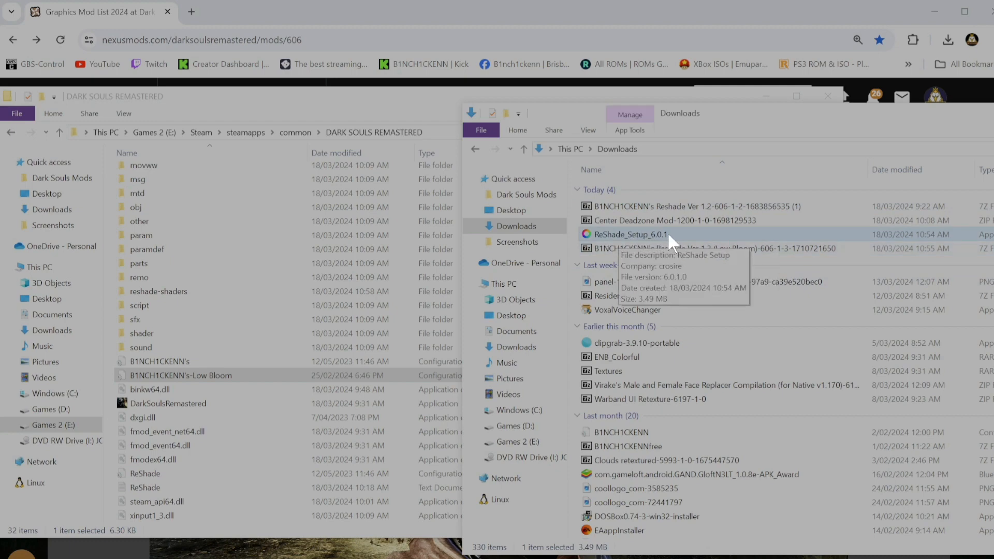
double_click(638, 234)
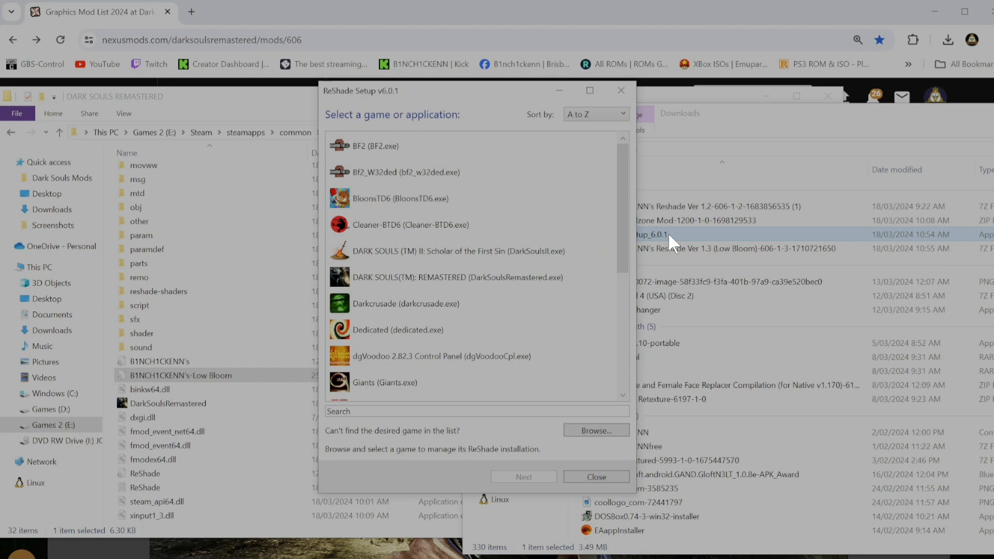
Pick DARK SOULS(TM): REMASTERED from the game list and bring up the Browse file picker
scroll(up, 3)
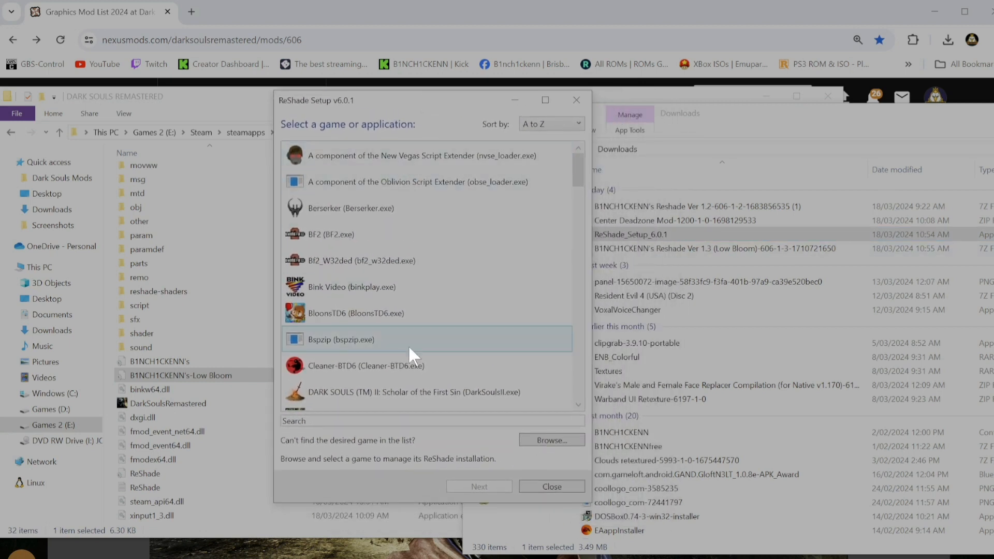
scroll(down, 3)
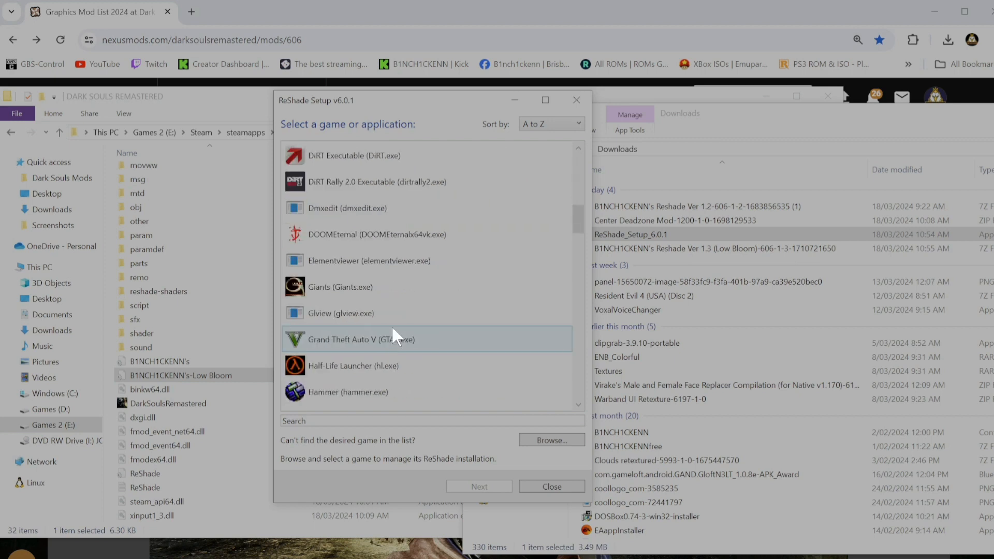
scroll(up, 3)
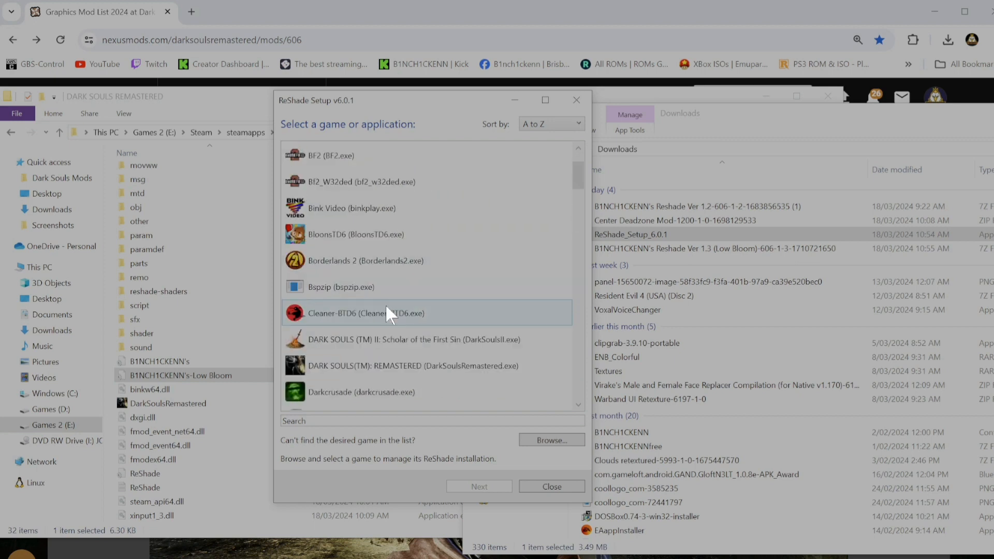
scroll(down, 3)
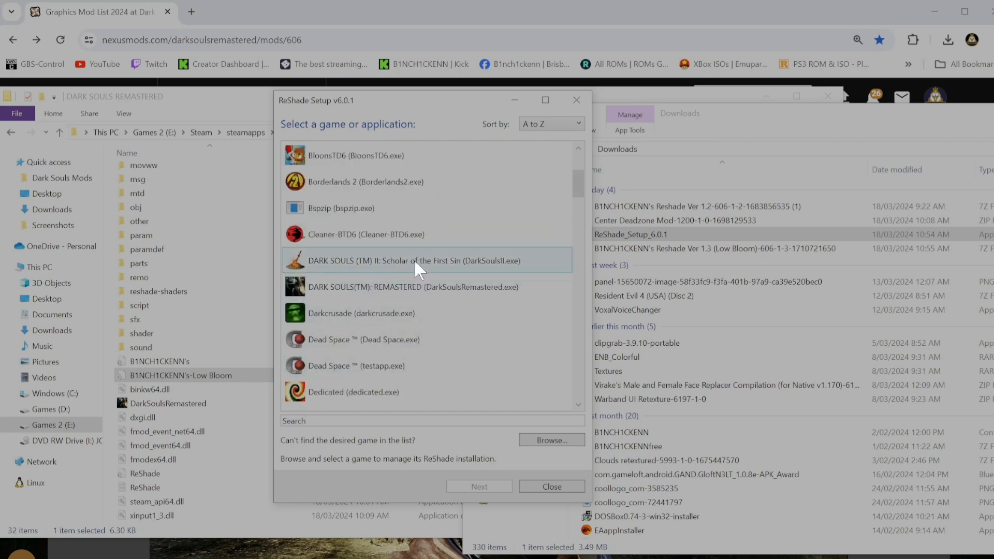
click(412, 286)
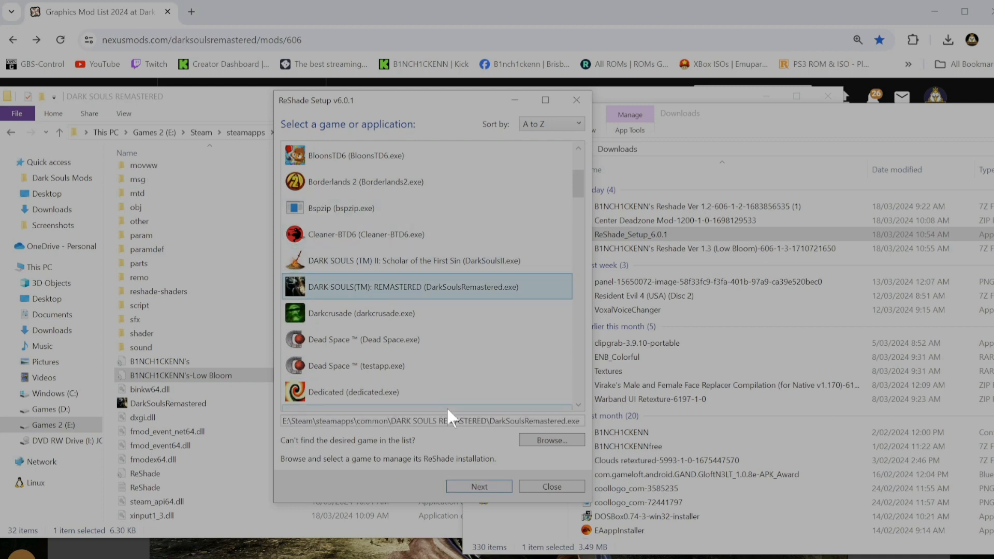
scroll(down, 3)
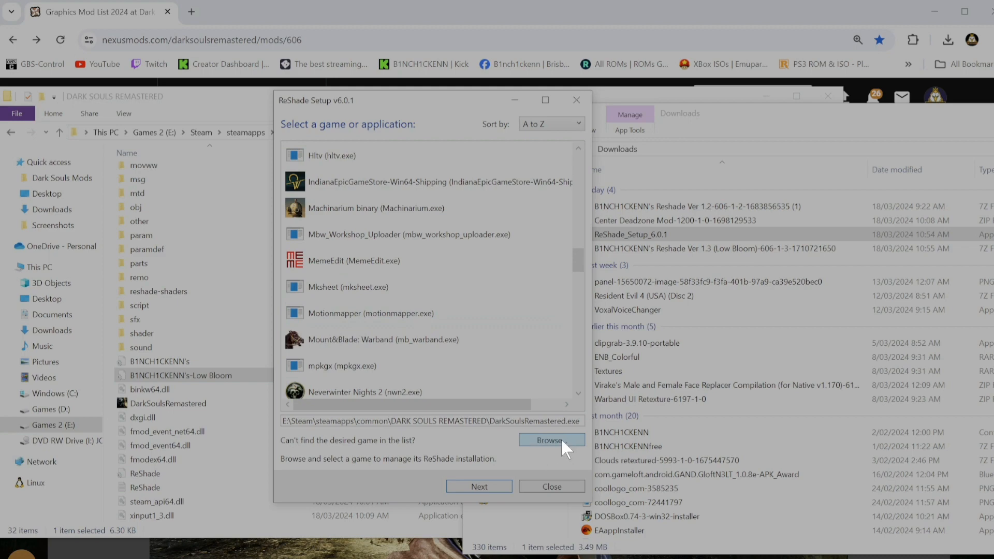
click(551, 440)
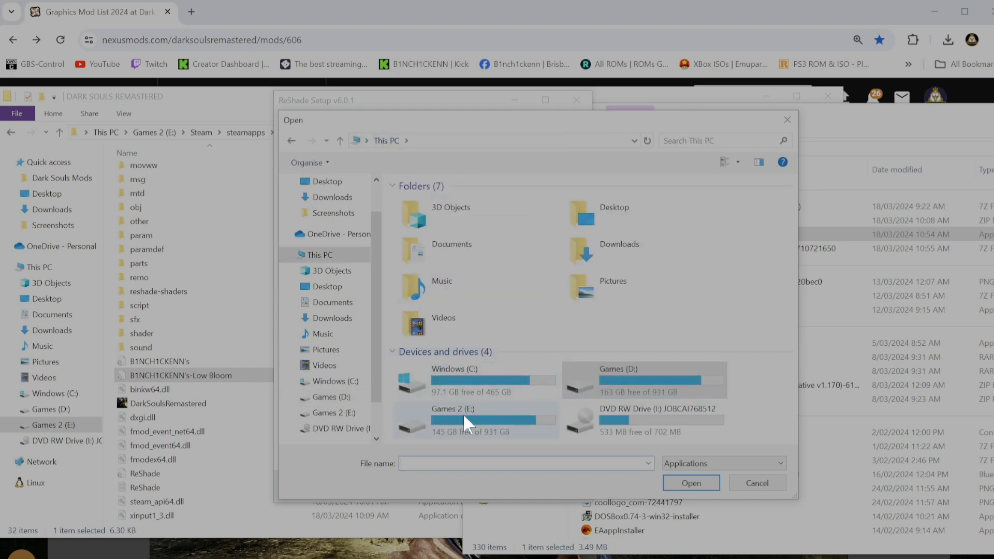
Browse to E:\Steam\steamapps\common\DARK SOULS REMASTERED and choose DarkSoulsRemastered.exe
double_click(465, 418)
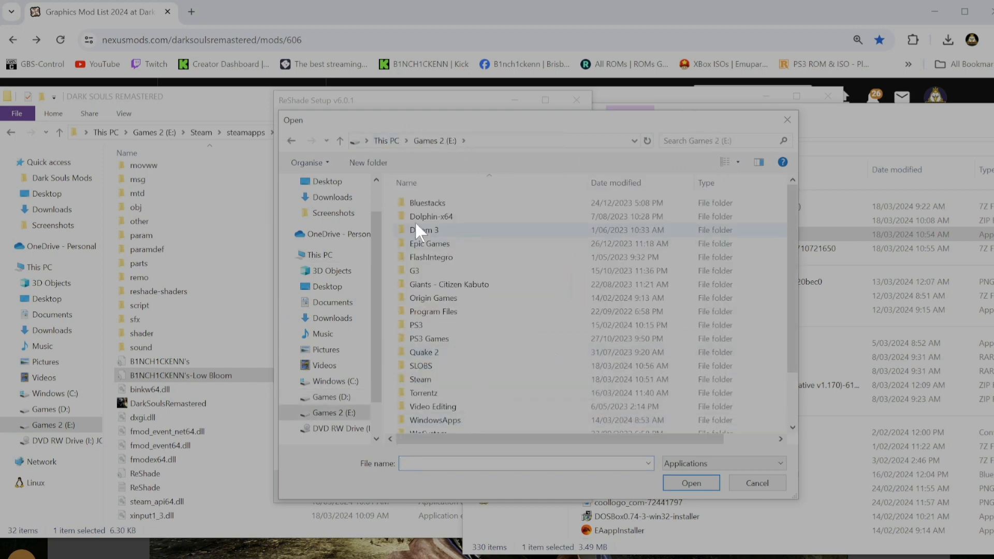
scroll(down, 3)
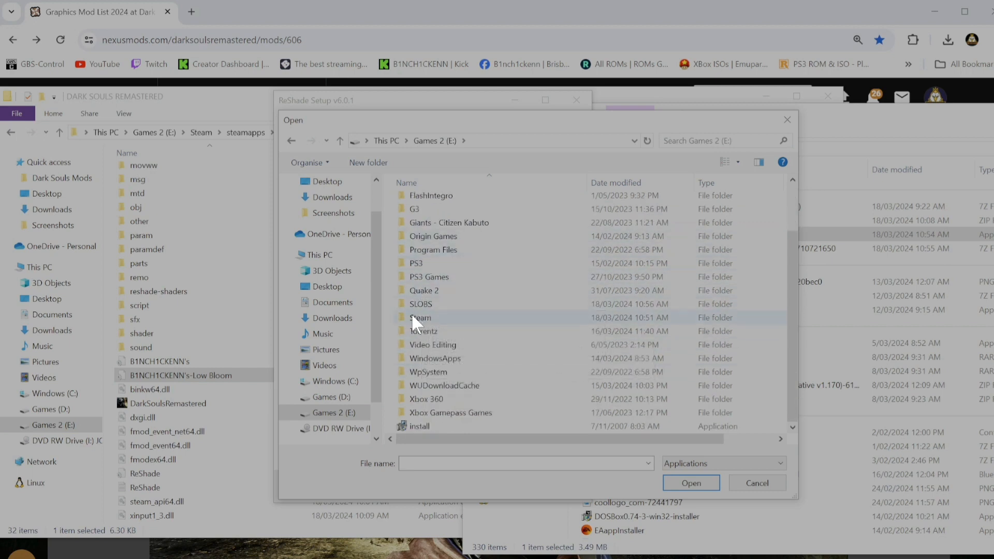
double_click(419, 317)
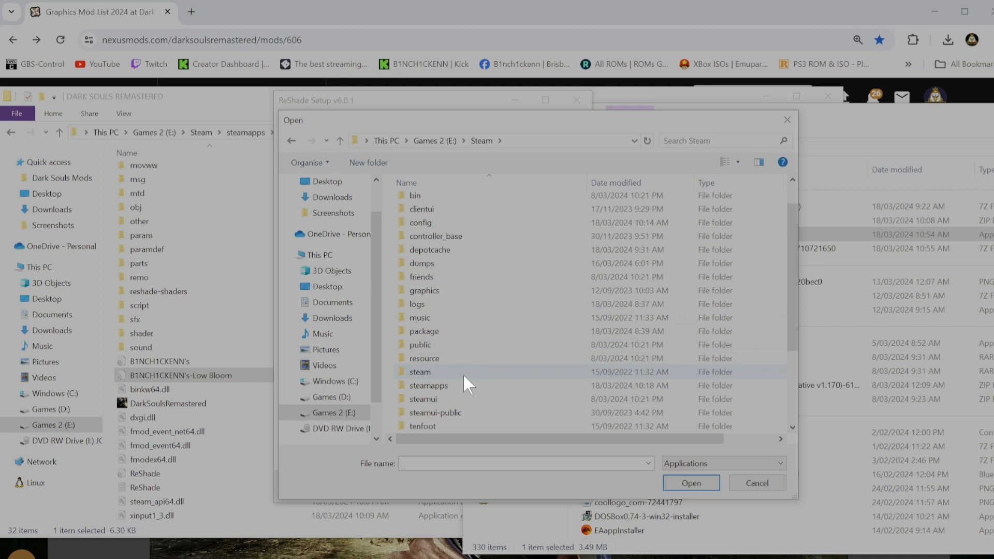
scroll(down, 3)
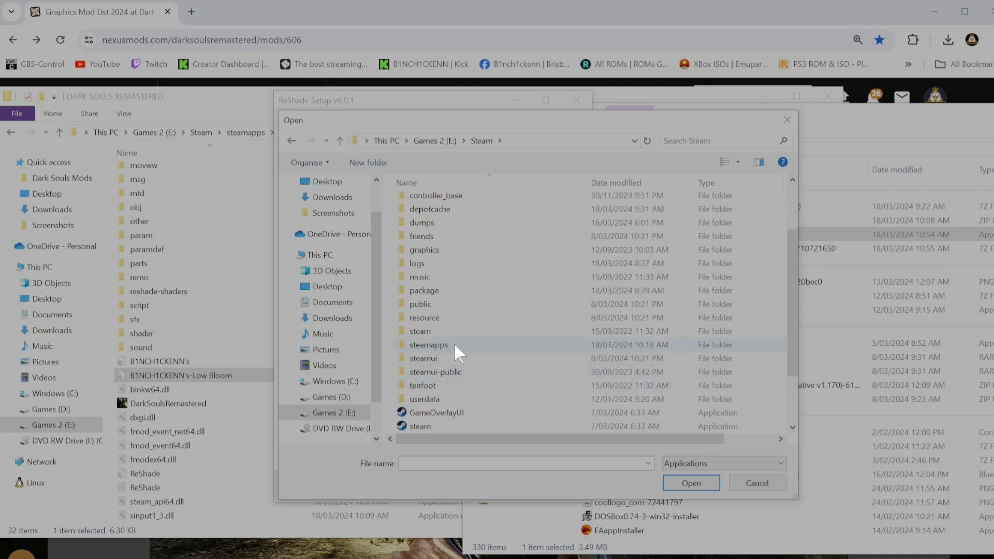
double_click(428, 344)
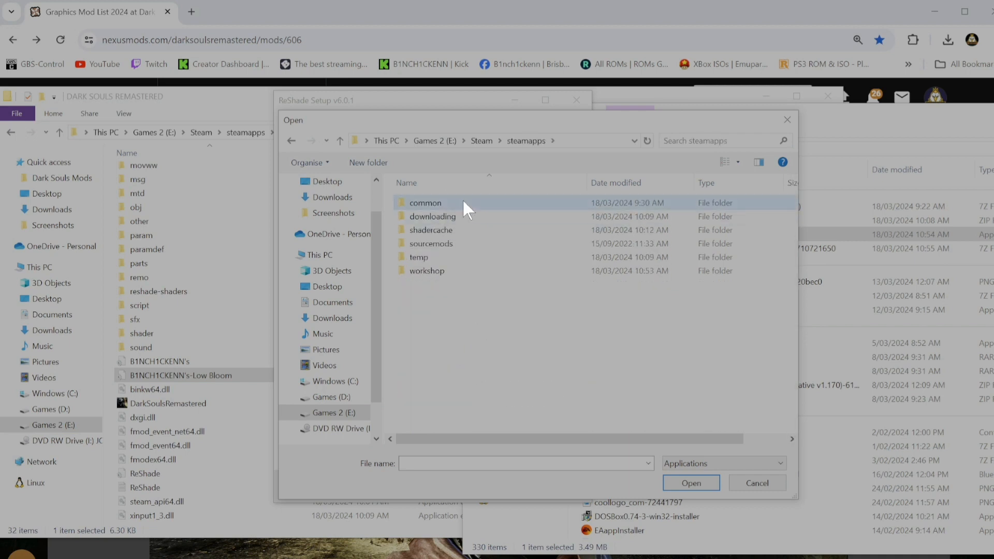
double_click(425, 203)
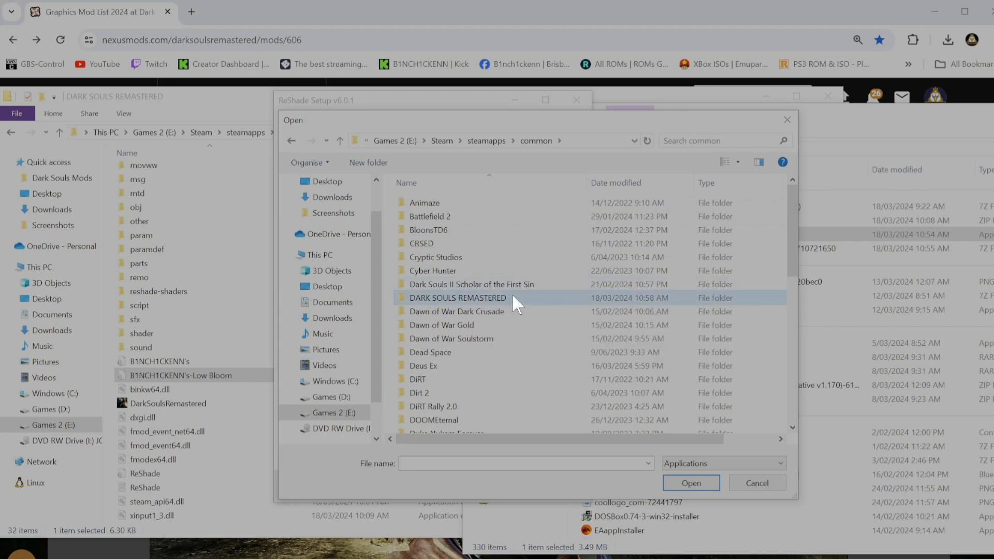
double_click(457, 297)
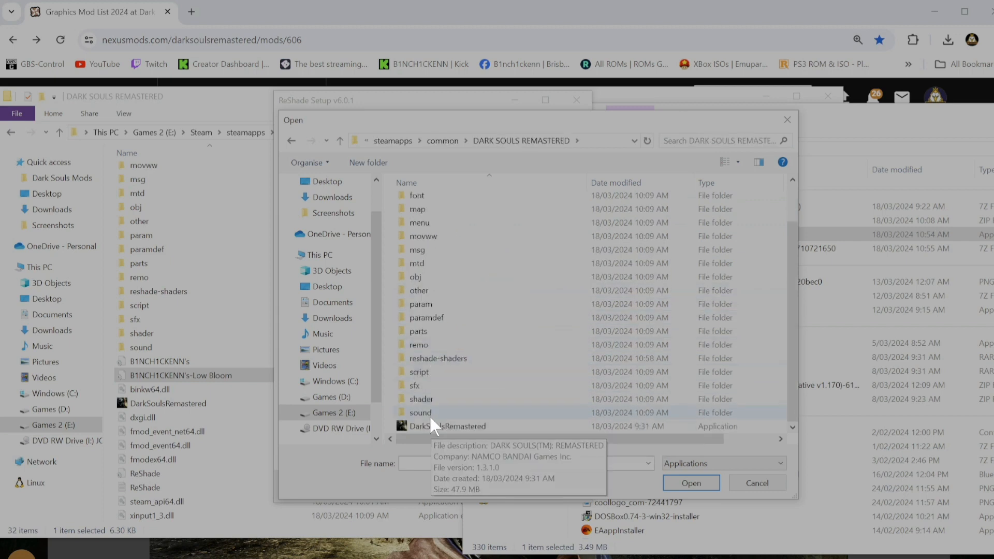
click(447, 426)
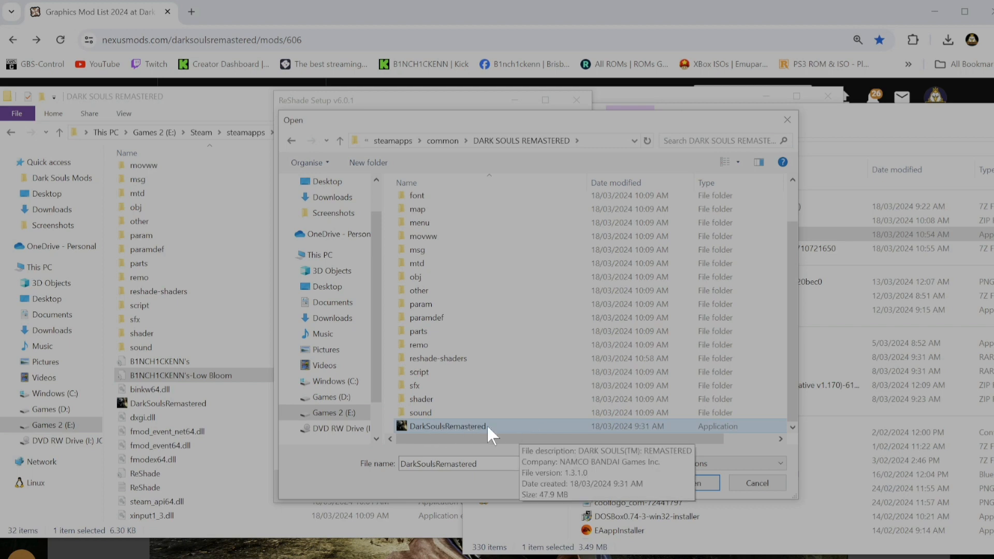
mouse_move(470, 435)
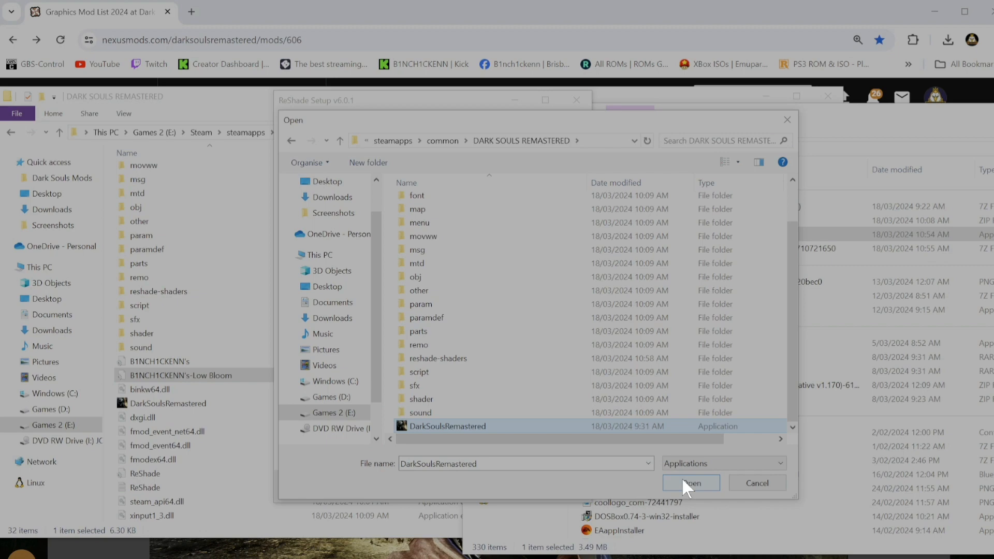
click(690, 482)
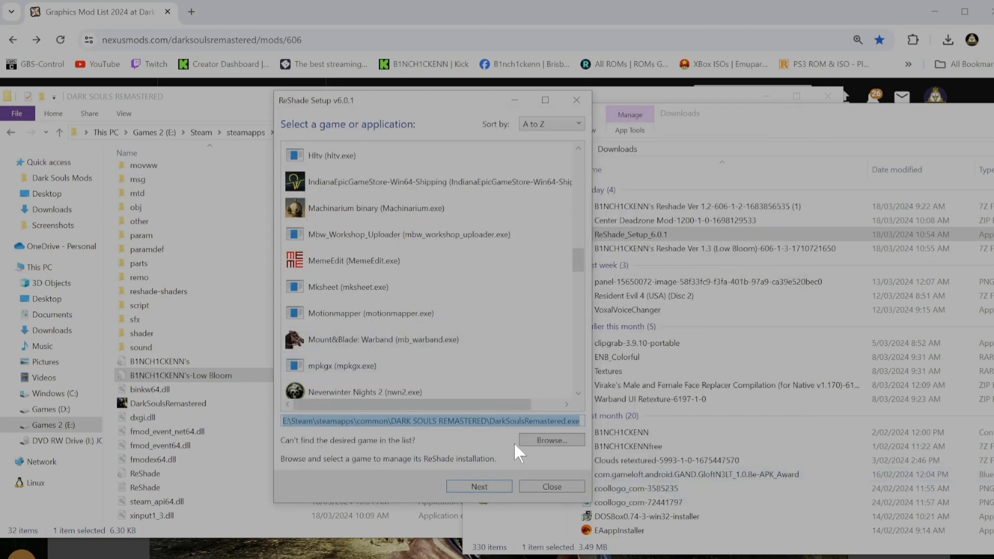
mouse_move(478, 486)
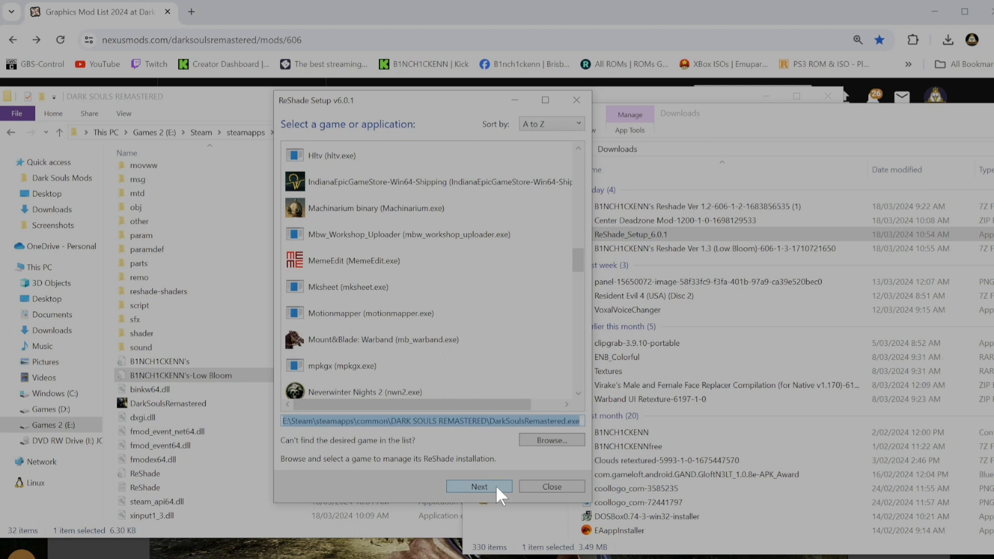
Advance through setup choosing DirectX 10/11/12 and 'Update ReShade and effects'
click(478, 486)
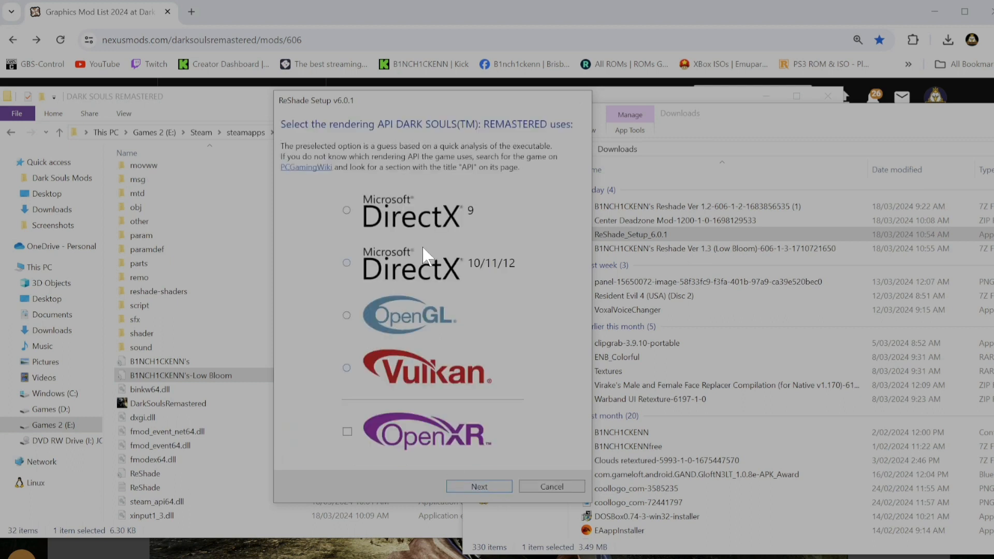
mouse_move(474, 280)
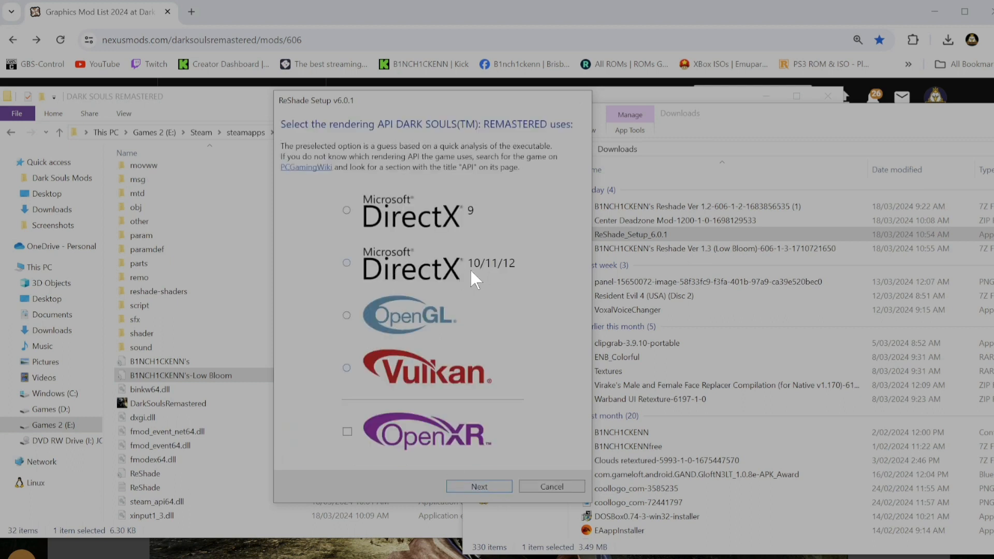
mouse_move(354, 269)
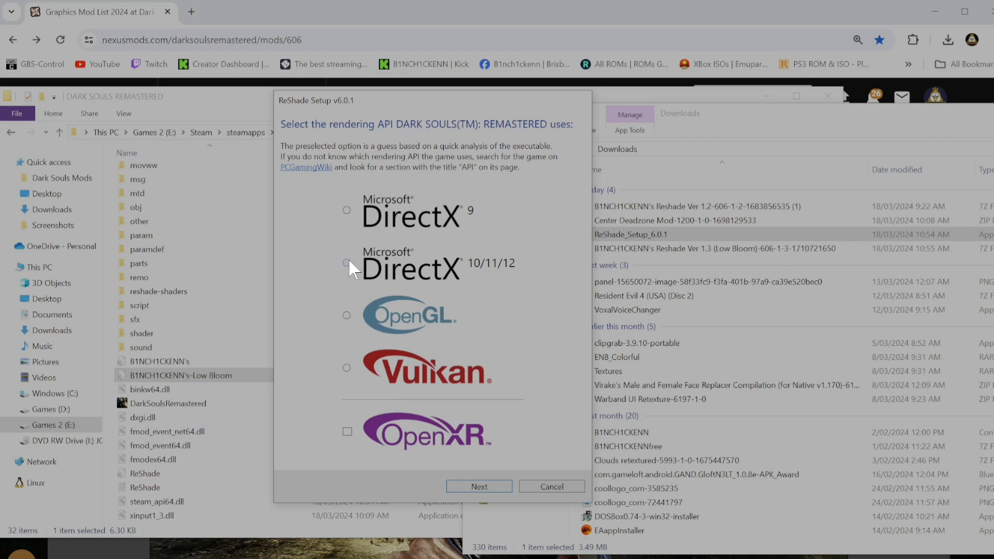
click(347, 262)
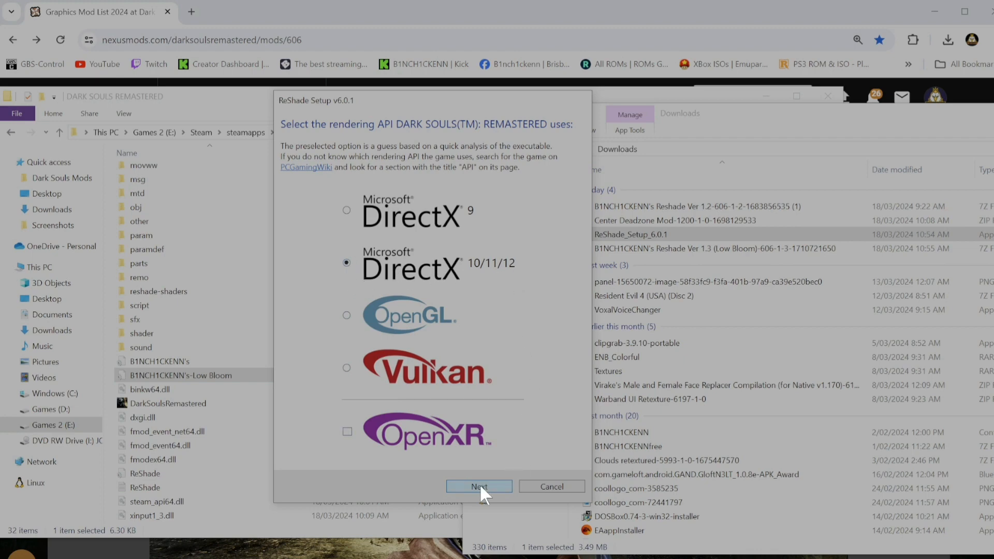
click(478, 486)
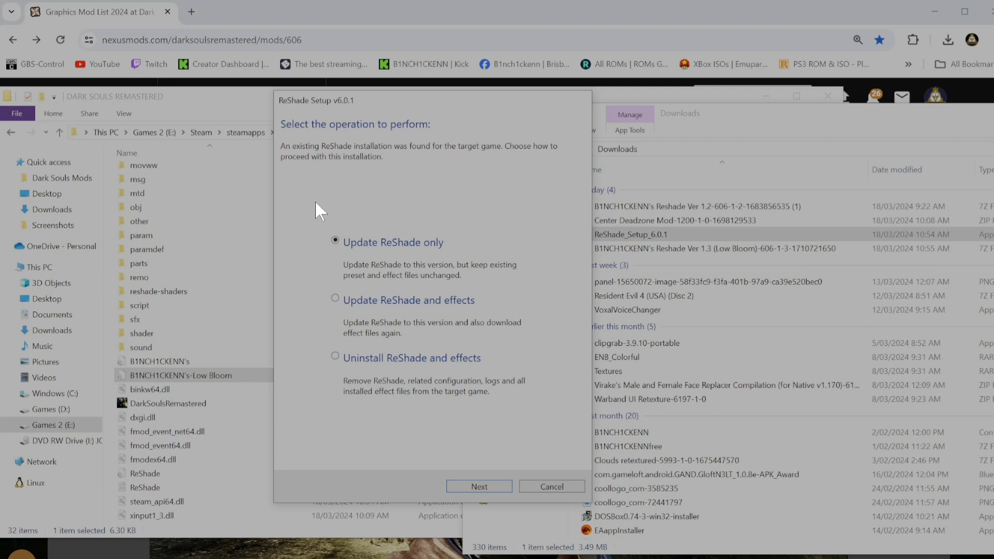
mouse_move(377, 324)
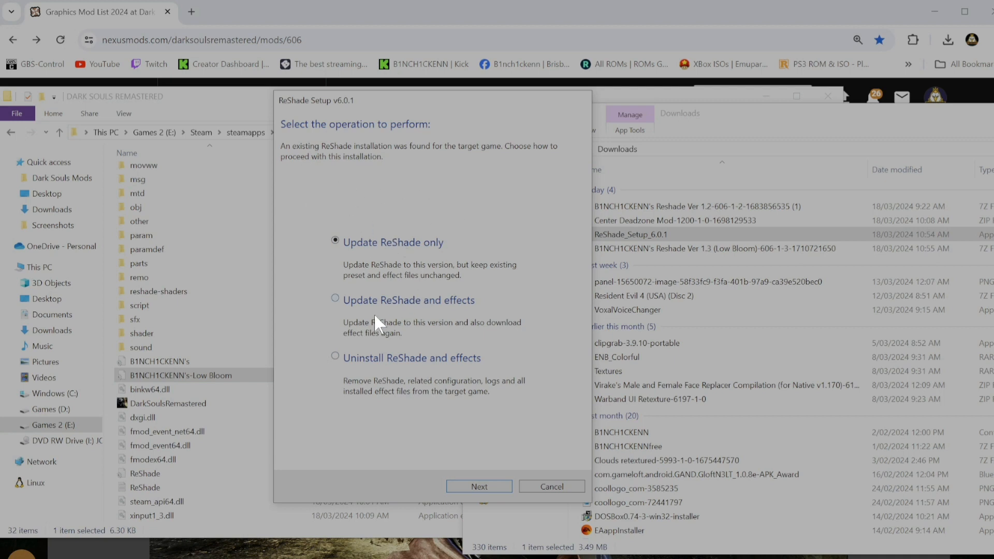
mouse_move(380, 311)
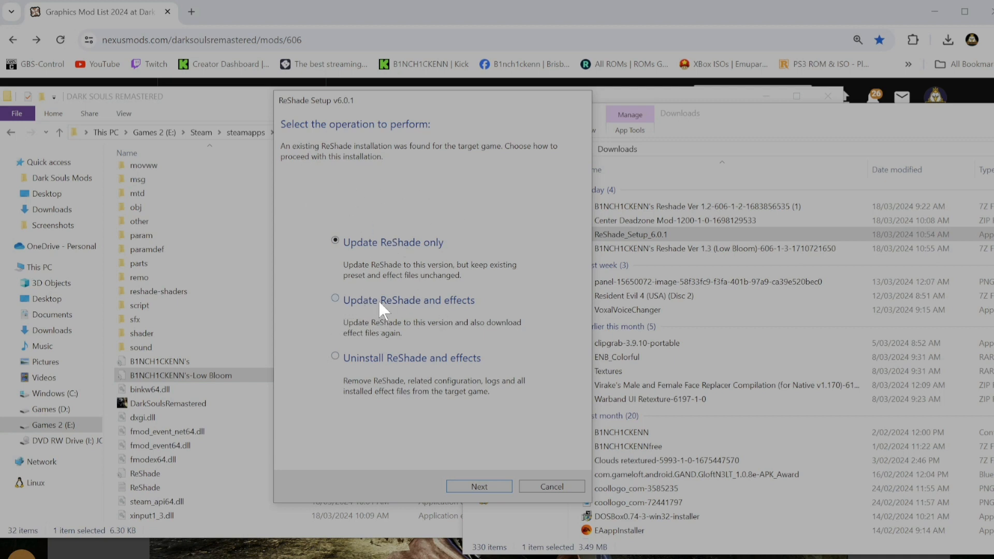
click(335, 299)
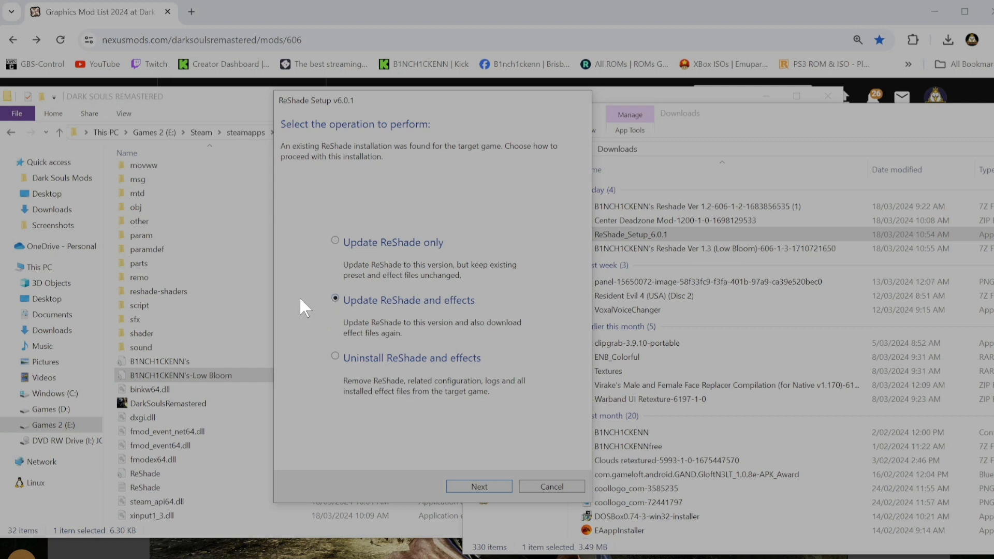
mouse_move(403, 336)
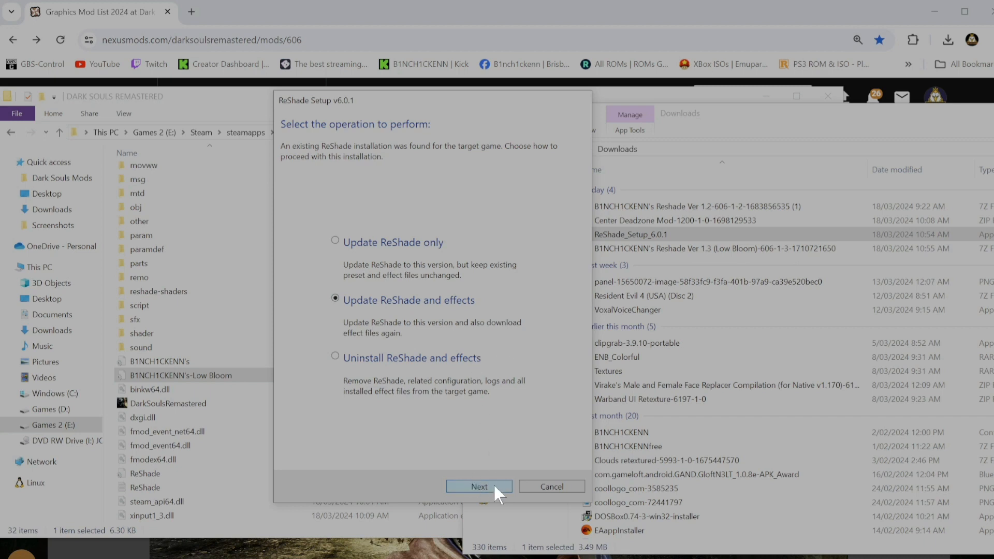
click(479, 486)
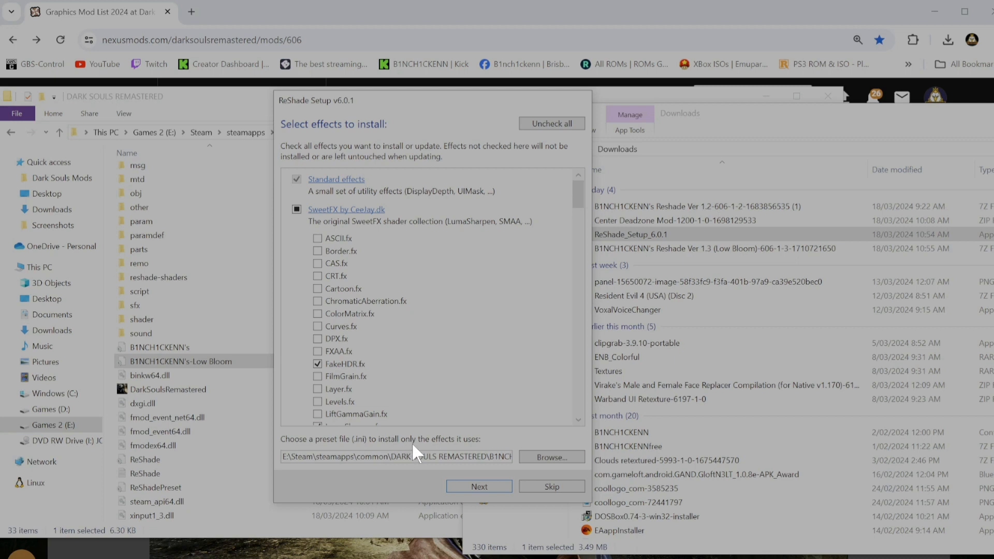
mouse_move(442, 455)
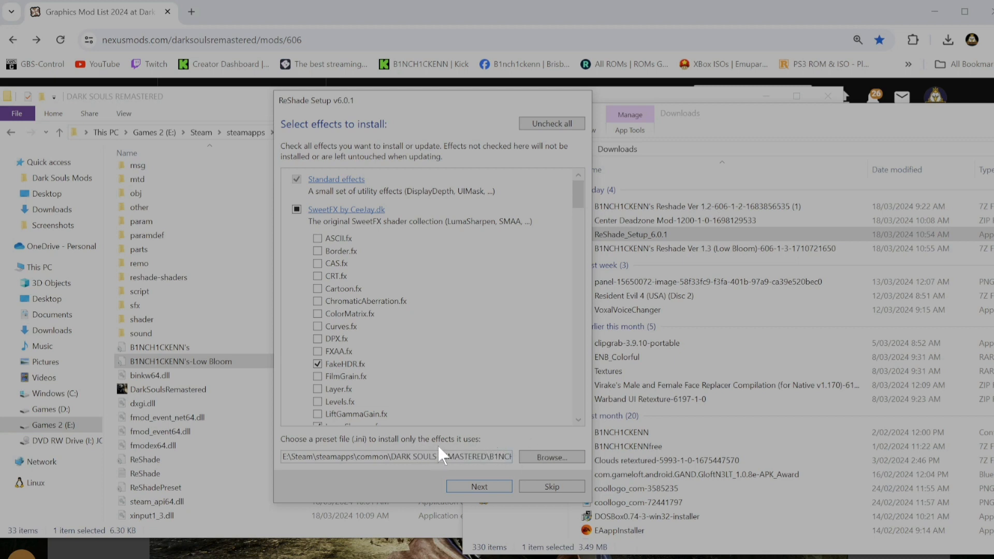
Load B1NCH1CKENN's standard preset ini, not Low Bloom, from the DARK SOULS REMASTERED folder
click(296, 209)
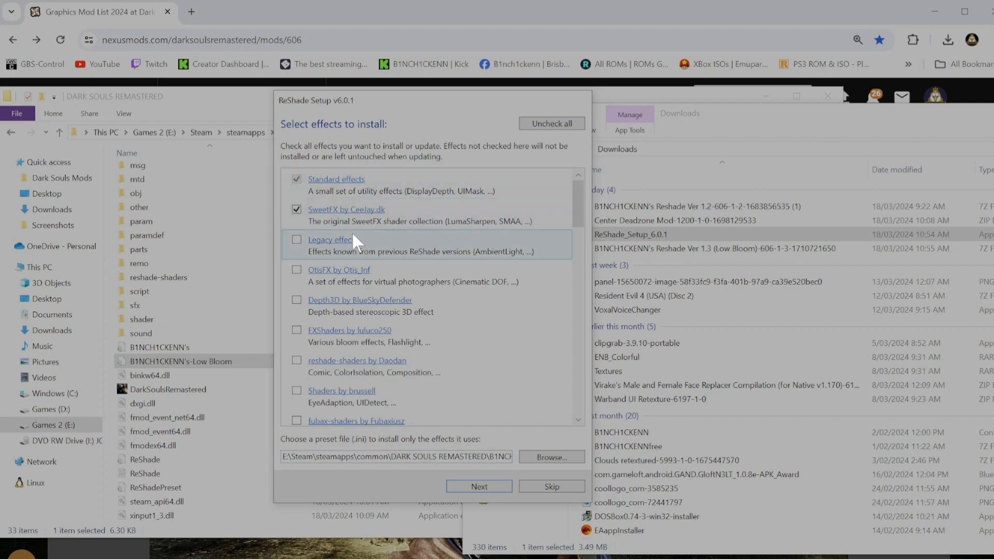
scroll(down, 3)
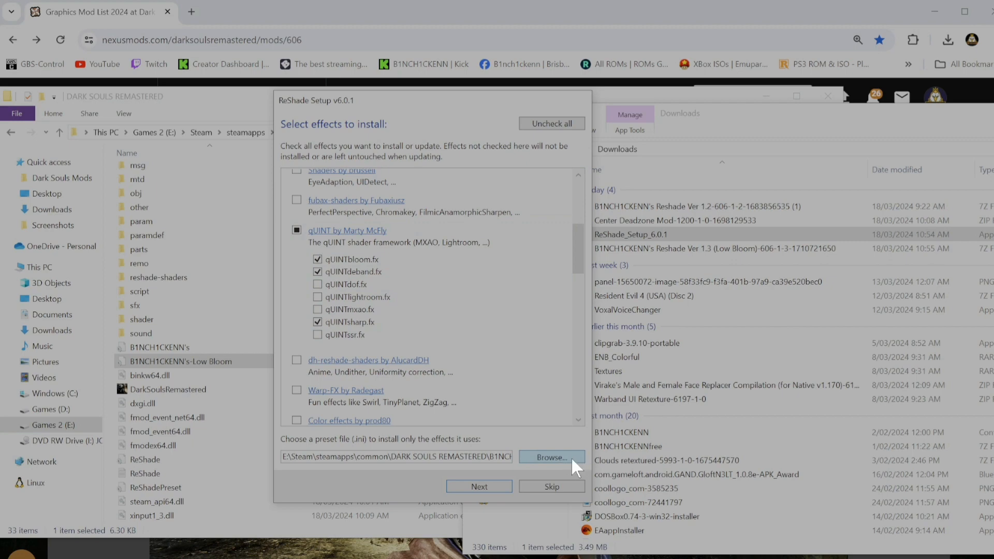
click(549, 457)
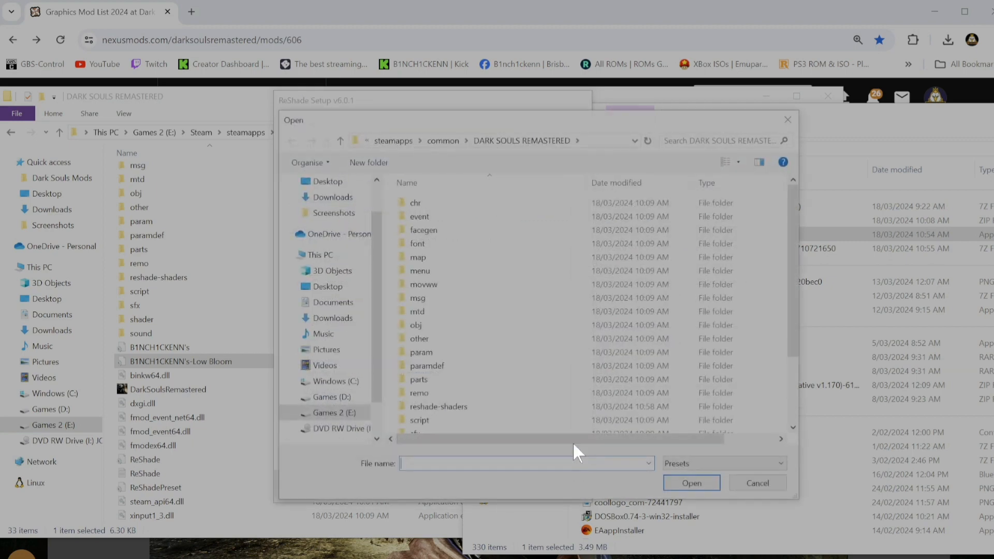
mouse_move(498, 123)
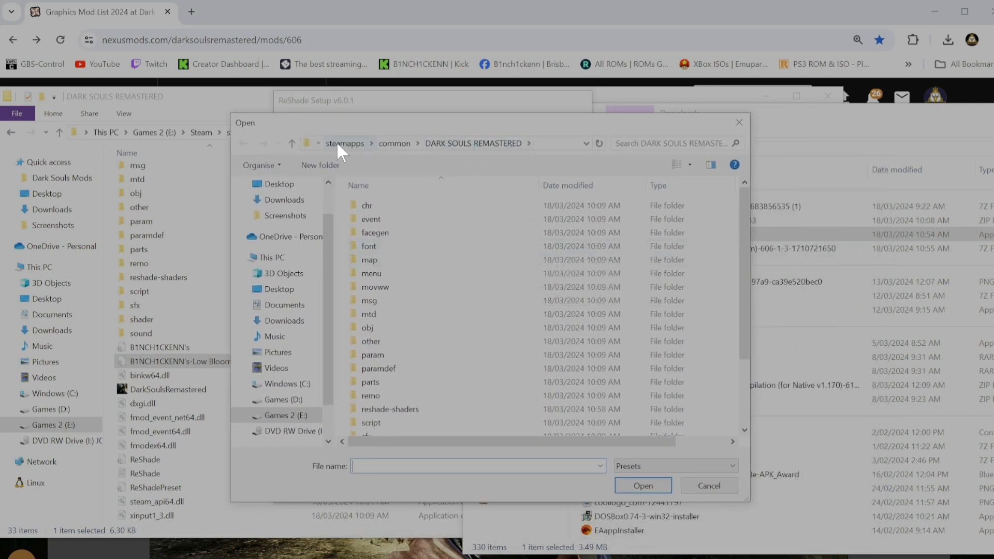
click(443, 142)
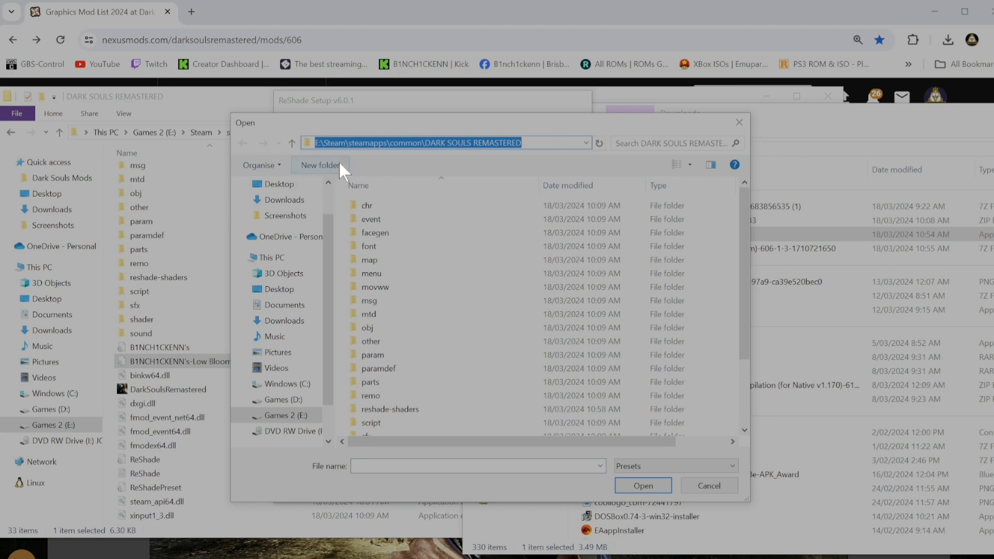
mouse_move(437, 158)
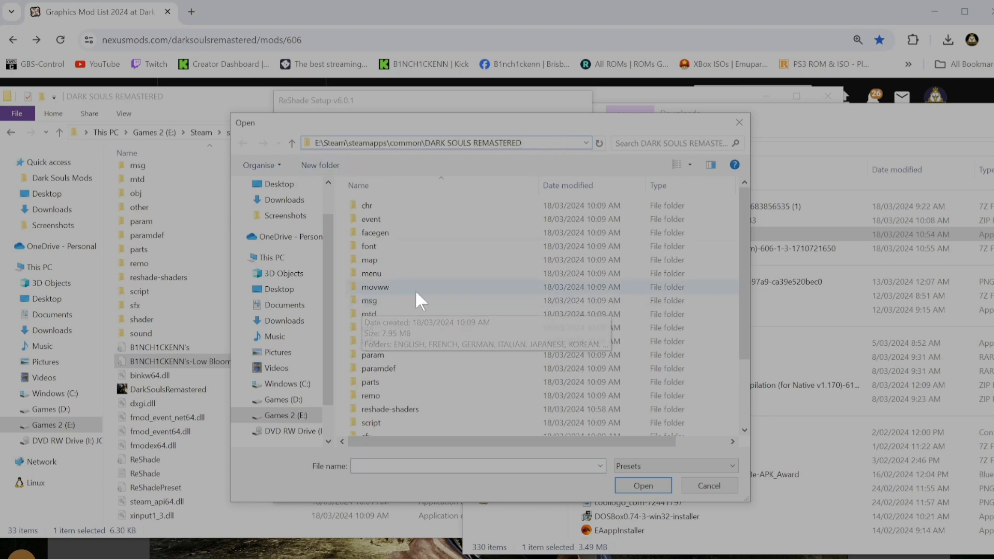
scroll(down, 3)
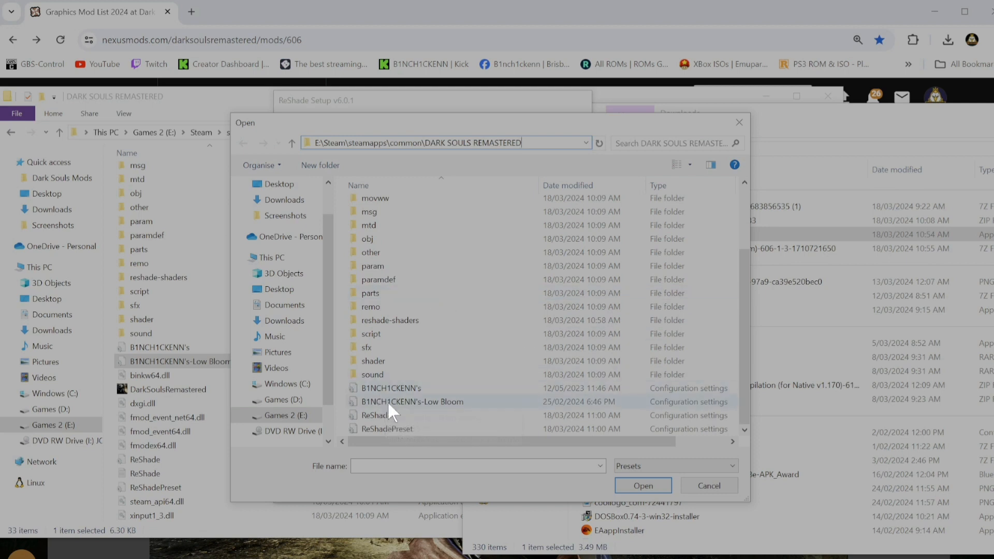
click(390, 387)
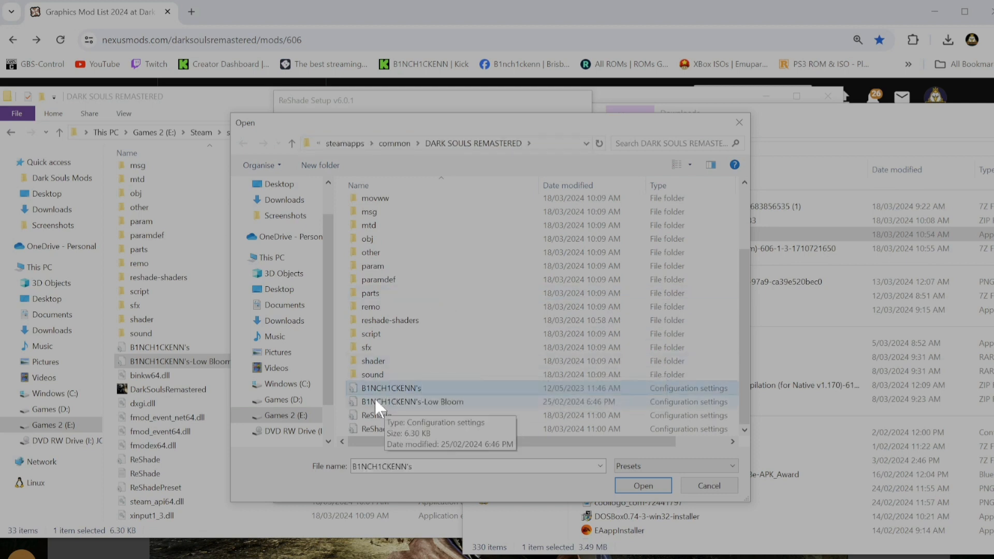
mouse_move(422, 327)
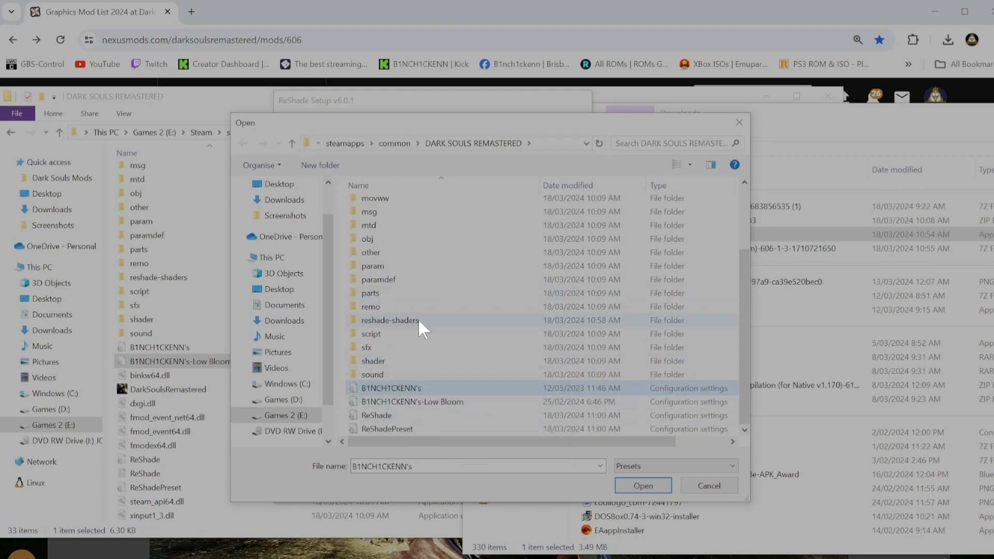
mouse_move(389, 412)
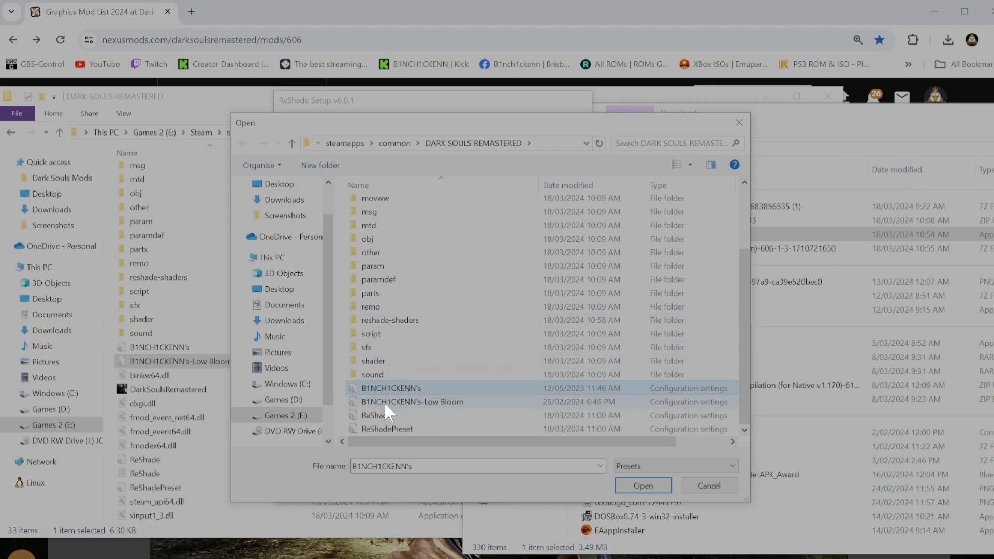
click(411, 401)
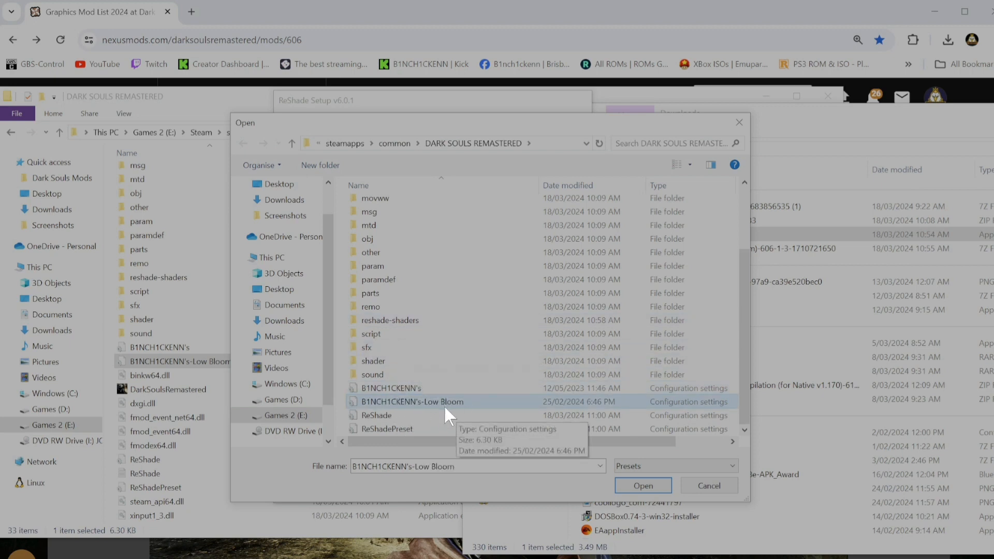
mouse_move(602, 418)
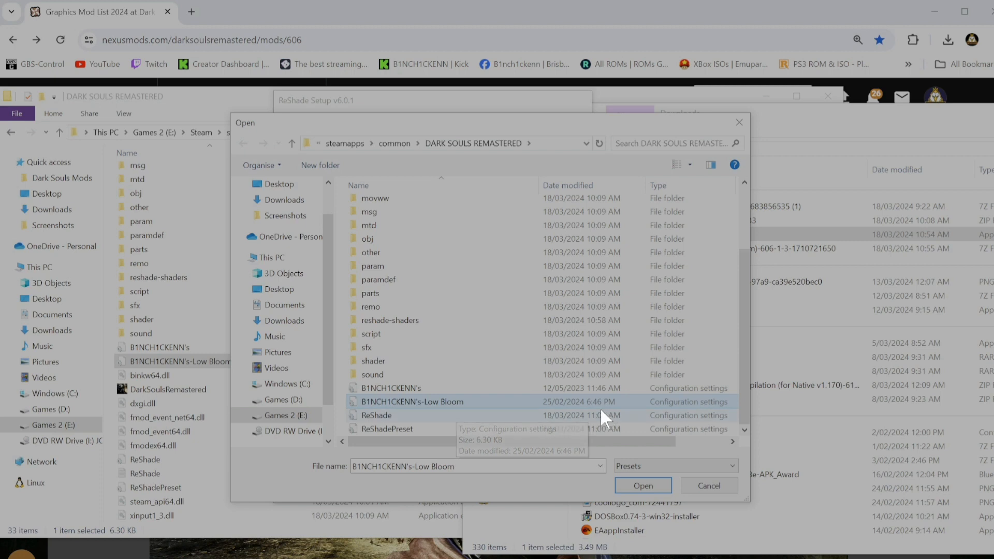
mouse_move(418, 410)
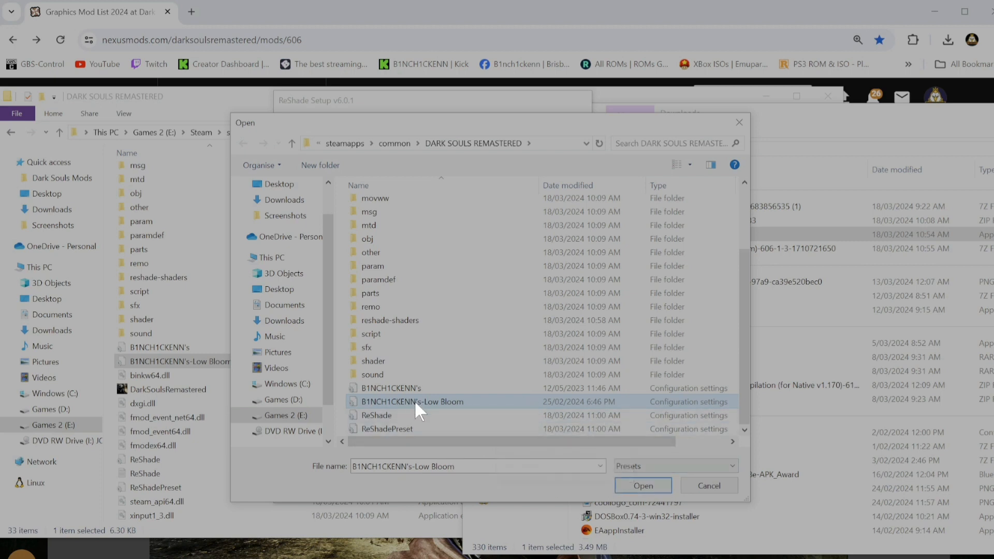
mouse_move(398, 393)
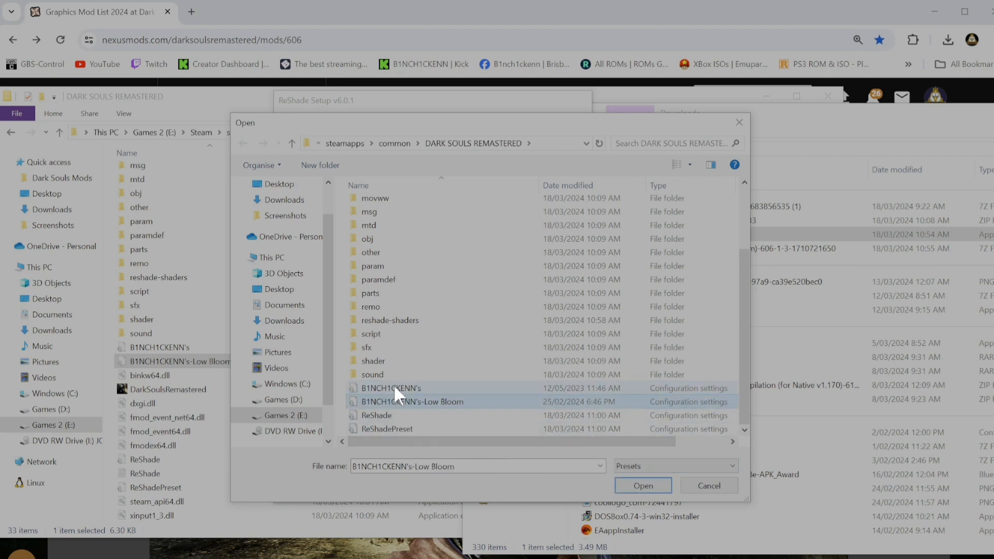
click(391, 387)
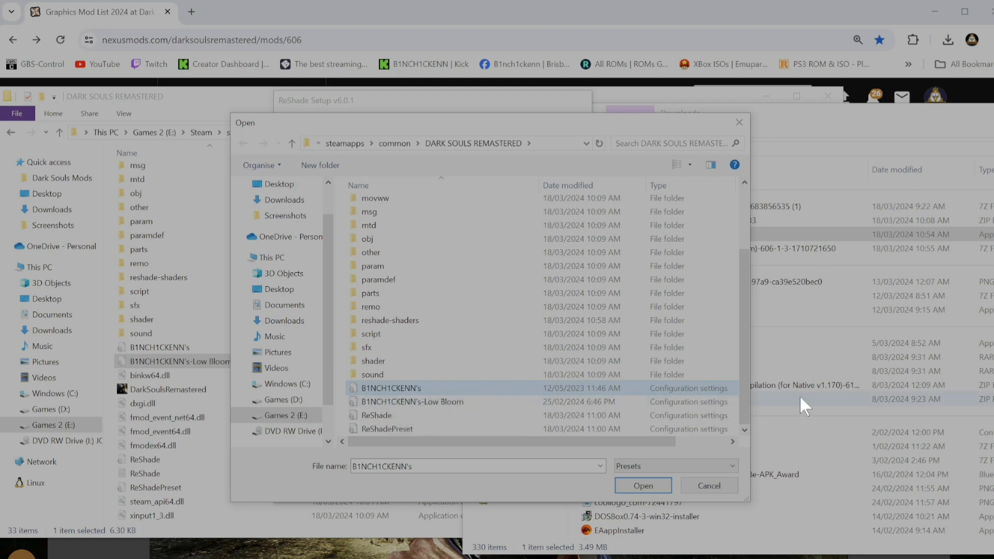
mouse_move(751, 155)
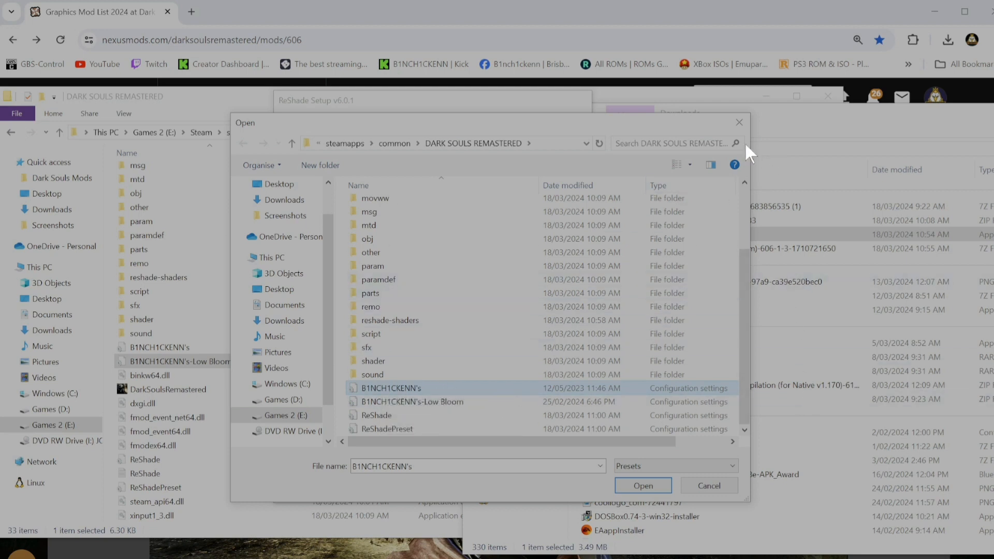
mouse_move(604, 482)
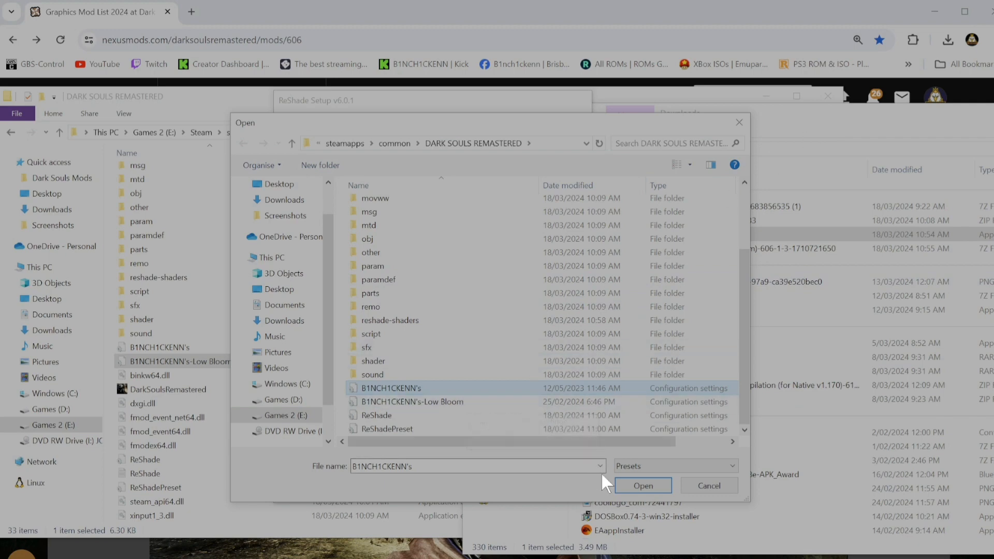
click(641, 486)
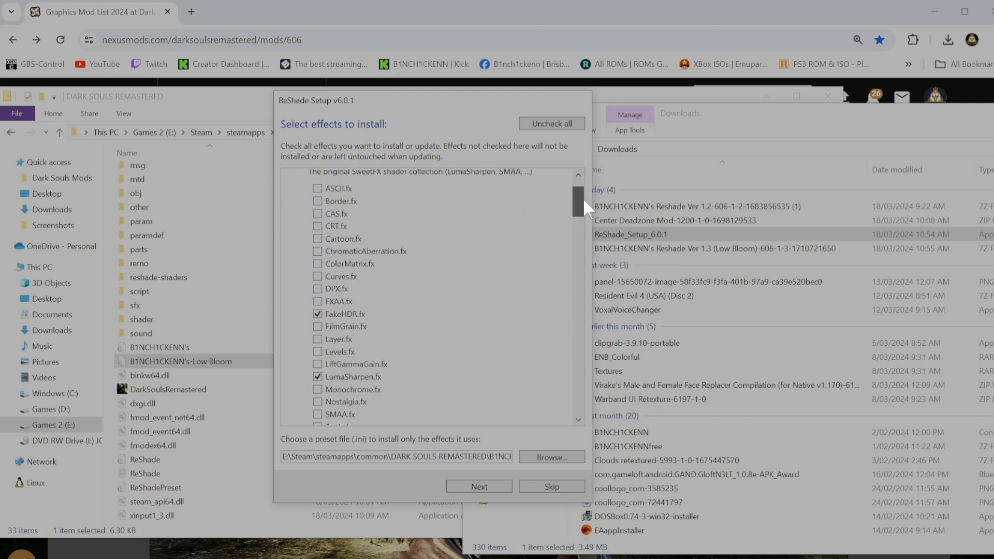
Keep the preset's checked effects, such as FakeHDR and LumaSharpen, and install ReShade
scroll(up, 3)
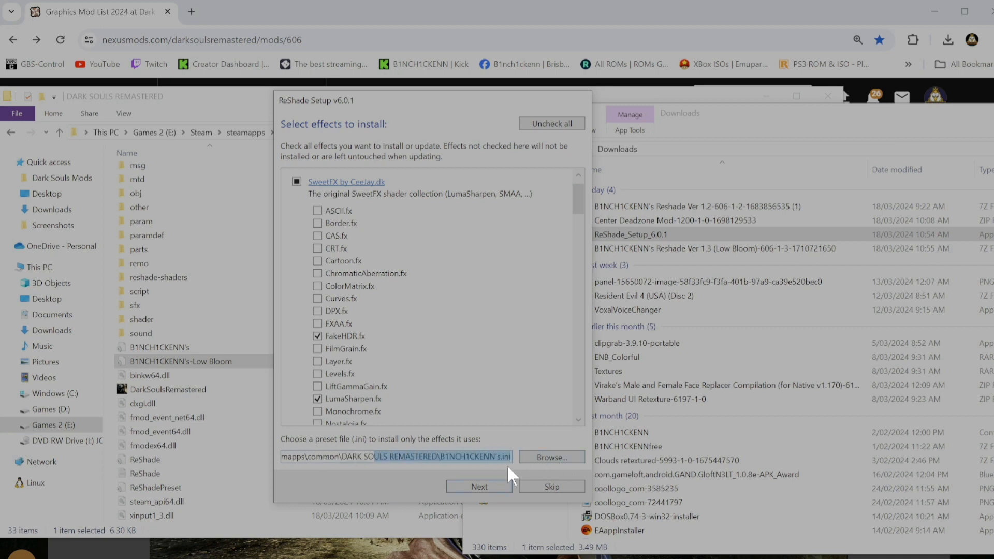
mouse_move(438, 482)
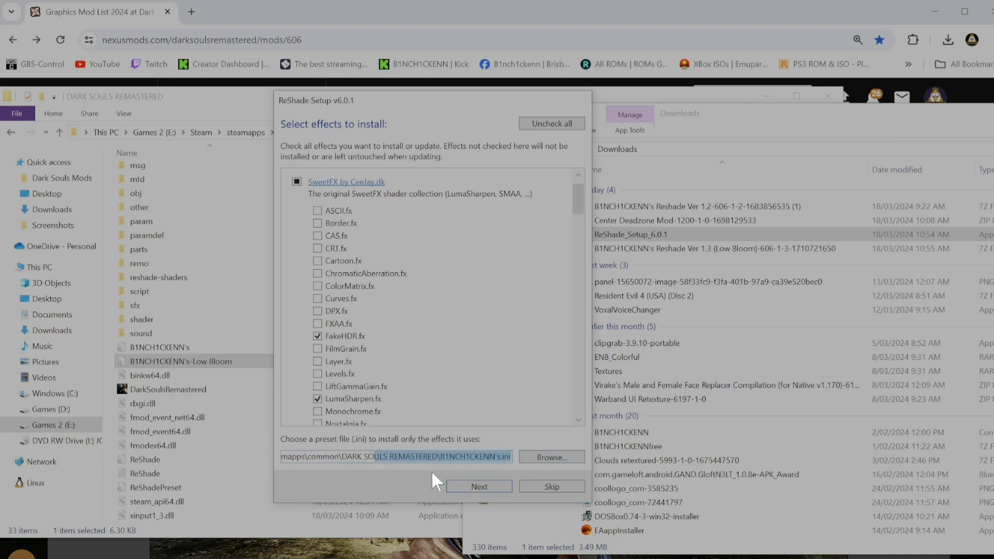
click(478, 486)
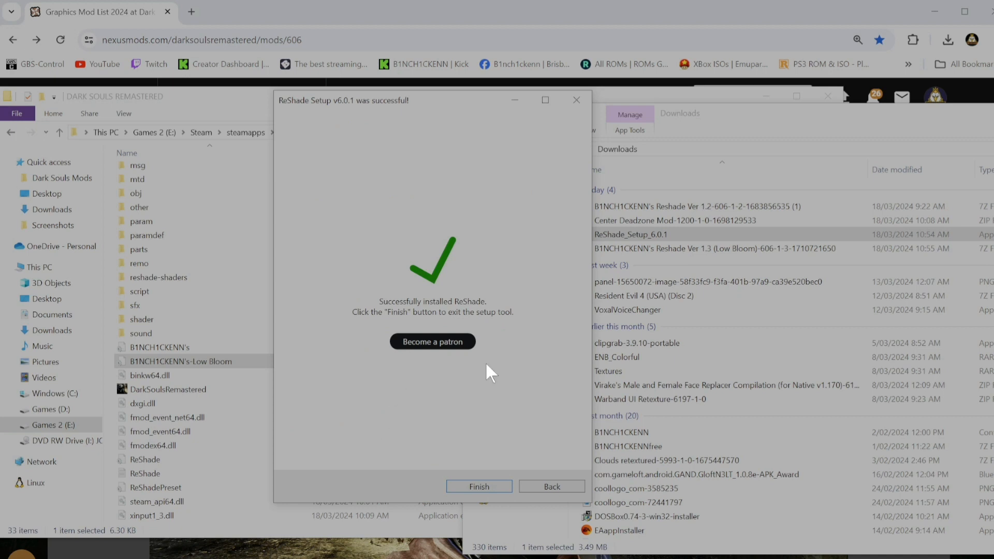
mouse_move(415, 350)
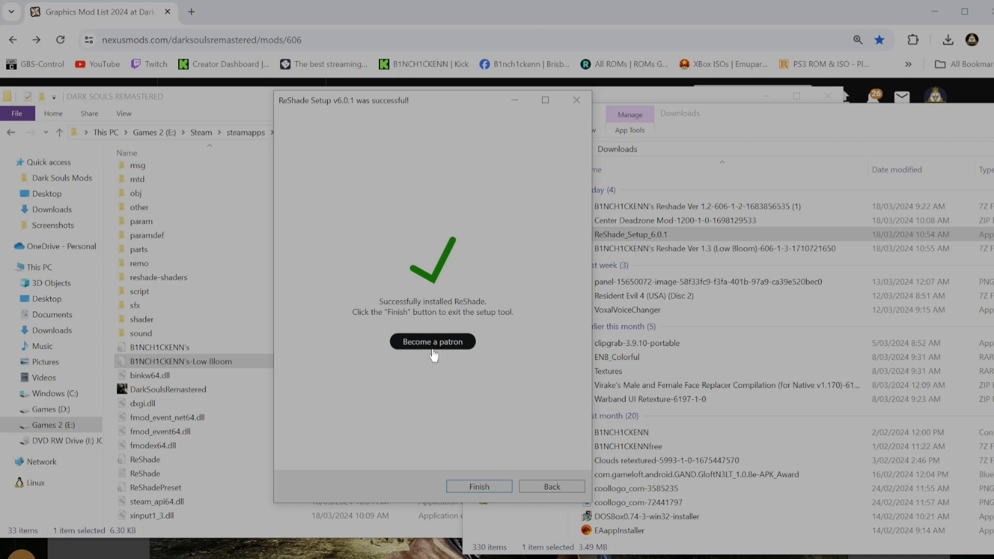
Exit ReShade Setup from the 'Successfully installed ReShade' page with Finish
click(478, 486)
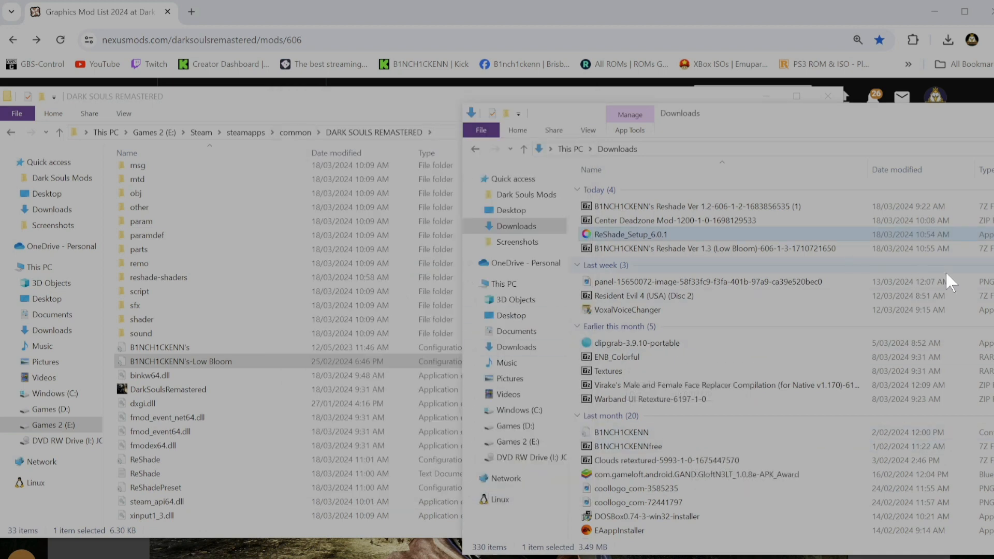
mouse_move(849, 139)
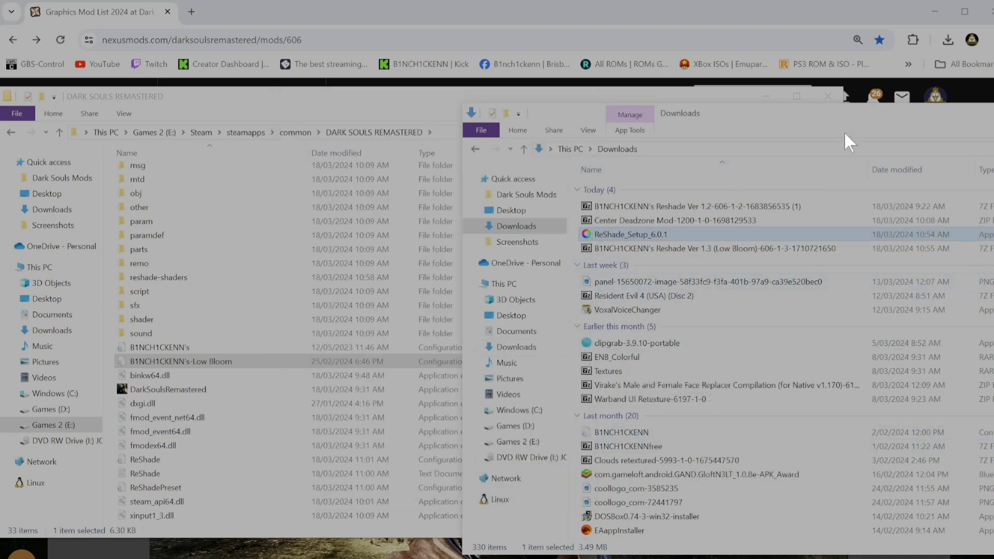
Close the Downloads window and the DARK SOULS REMASTERED folder window
click(828, 96)
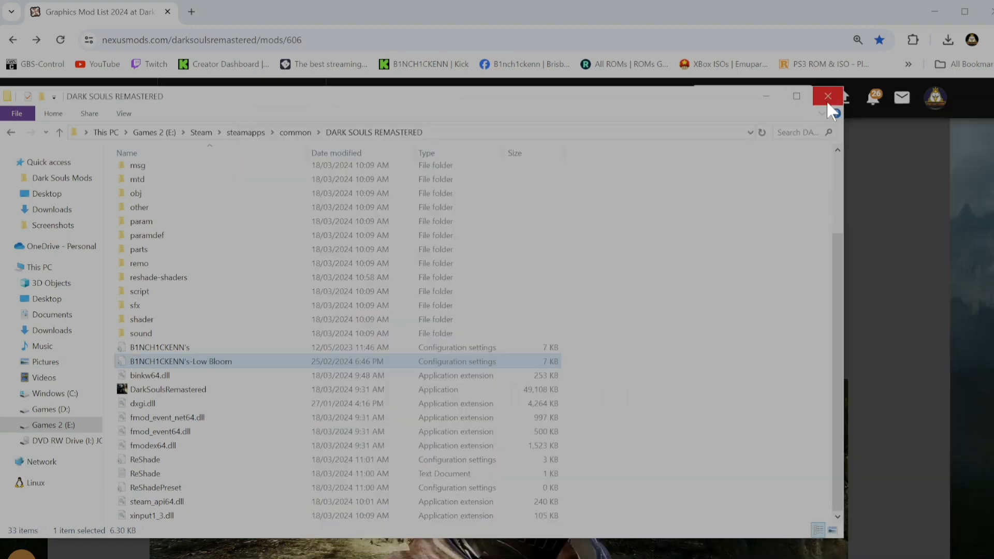
click(827, 96)
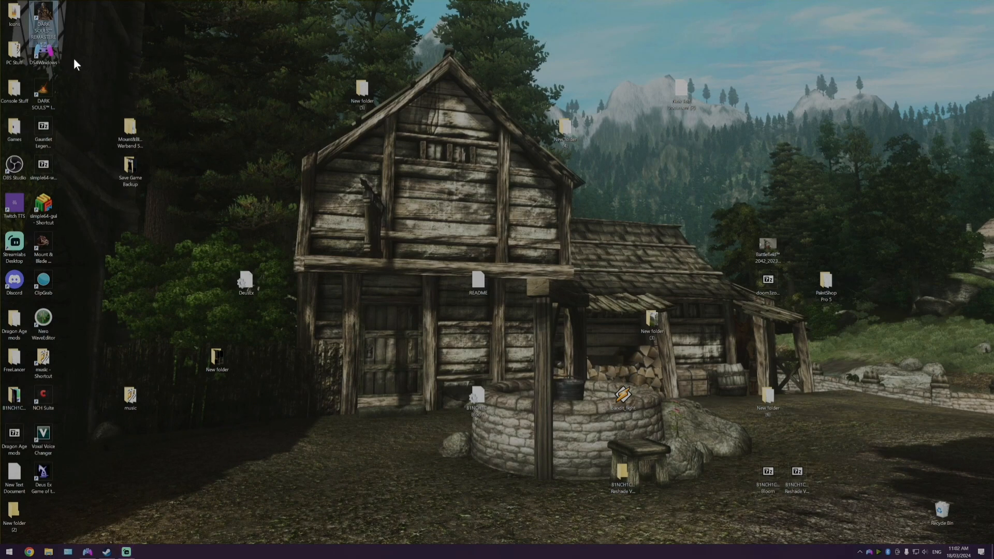
Start Dark Souls Remastered from its desktop shortcut
double_click(42, 18)
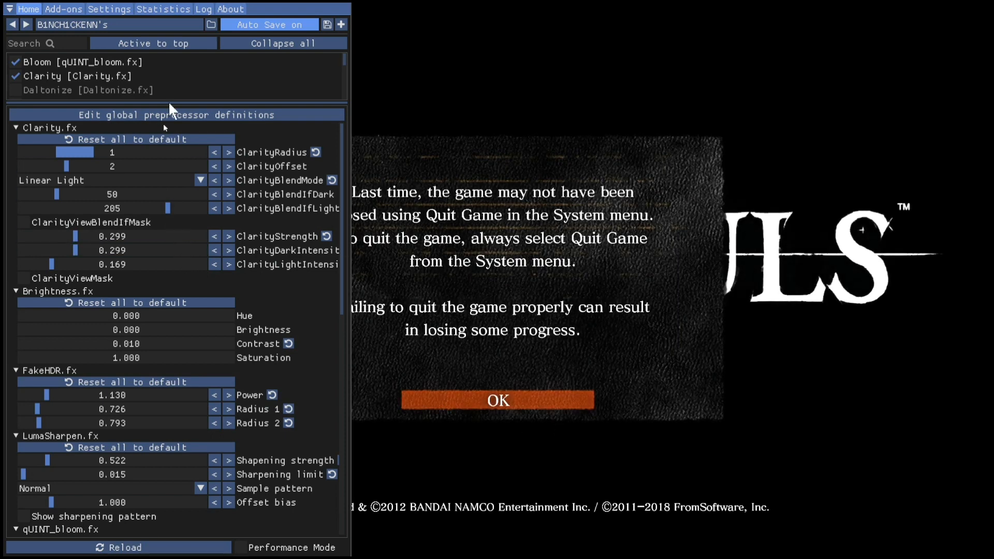
mouse_move(216, 110)
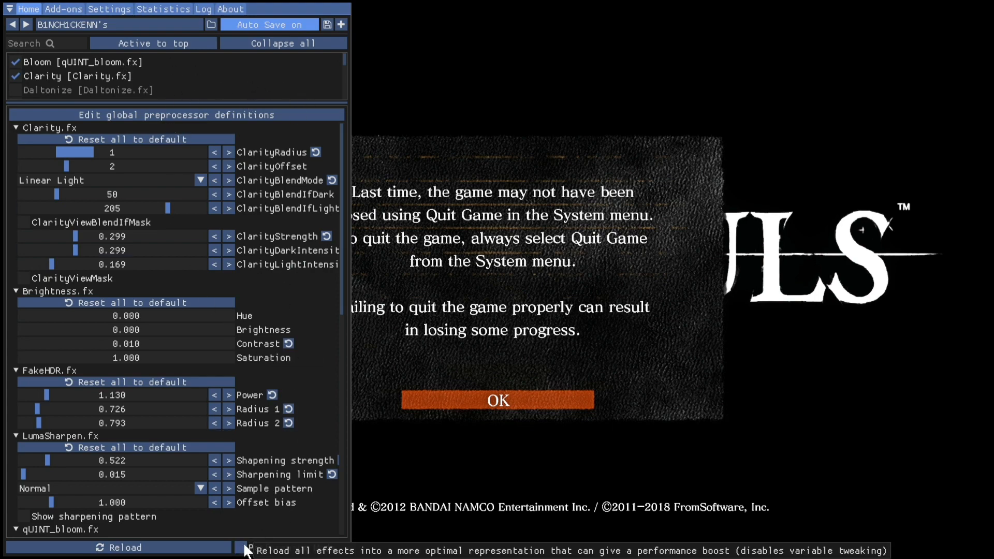
Enable Performance Mode at the bottom of the ReShade overlay's Home tab
click(283, 42)
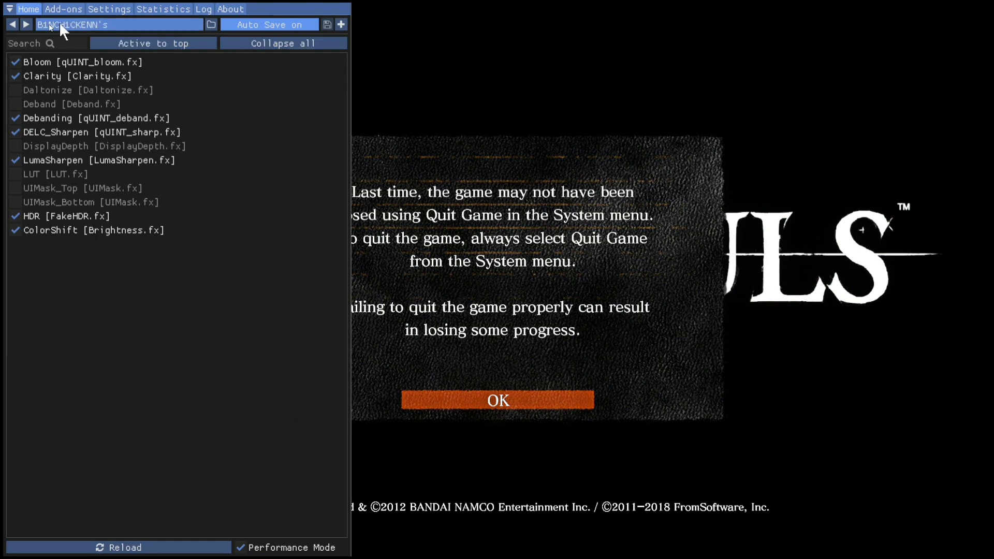
mouse_move(197, 30)
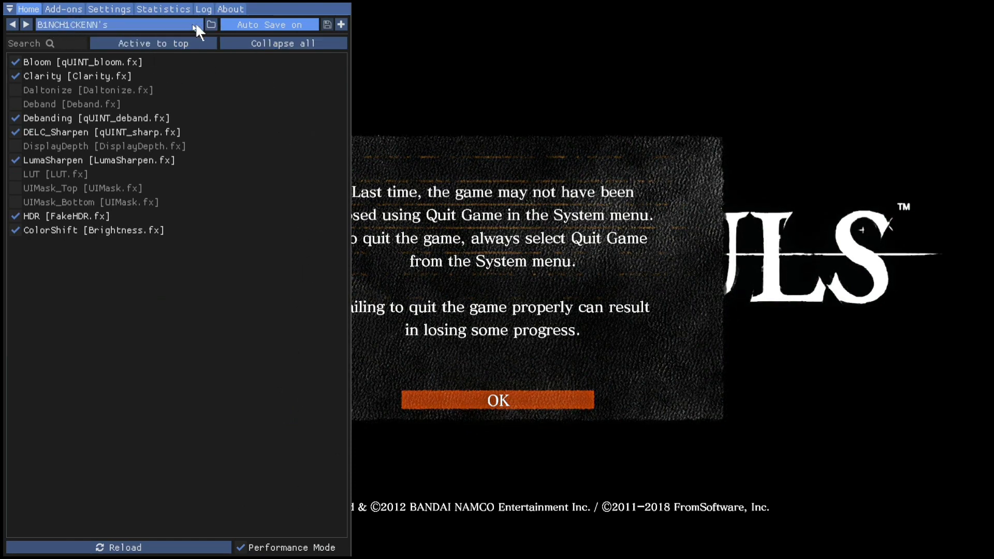
click(211, 24)
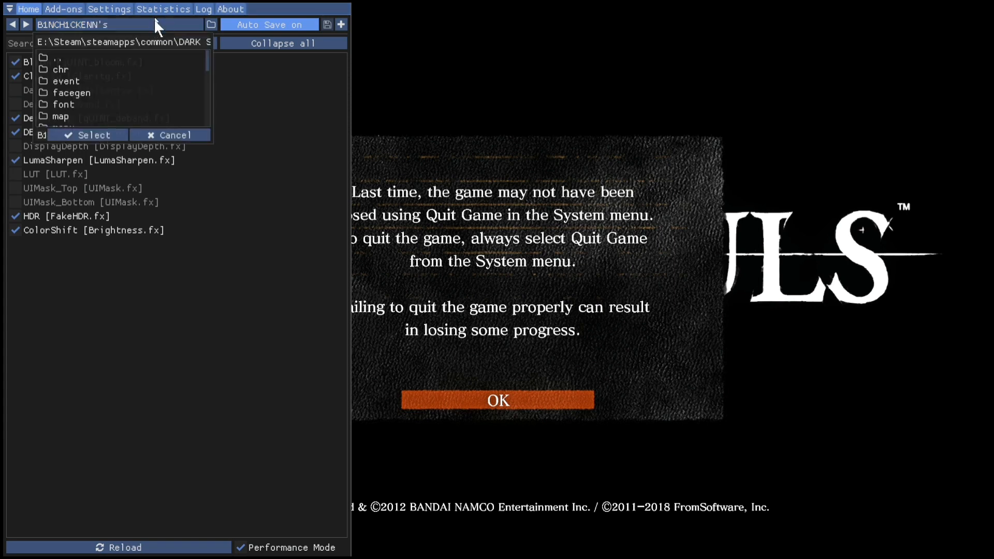
scroll(down, 3)
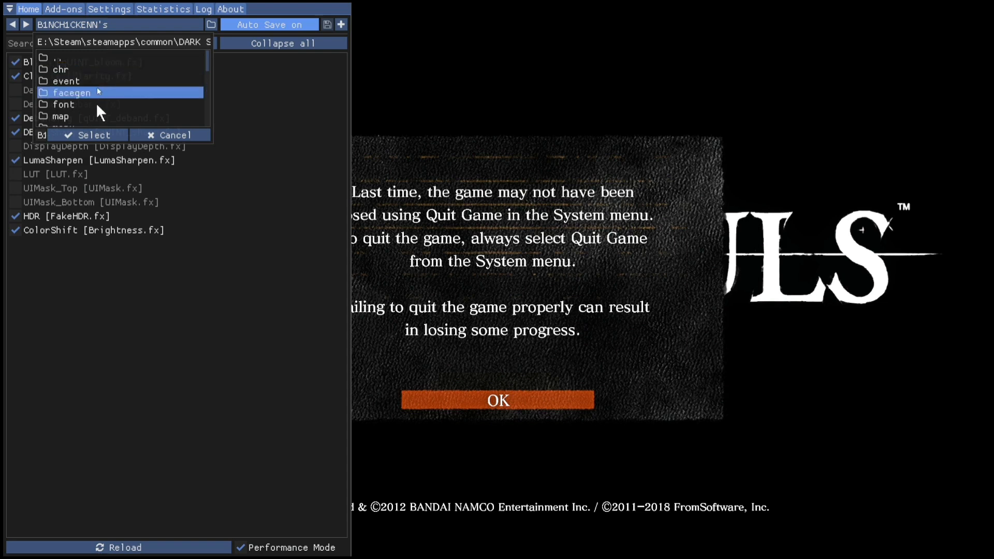
scroll(down, 3)
text(-Low Bloom)
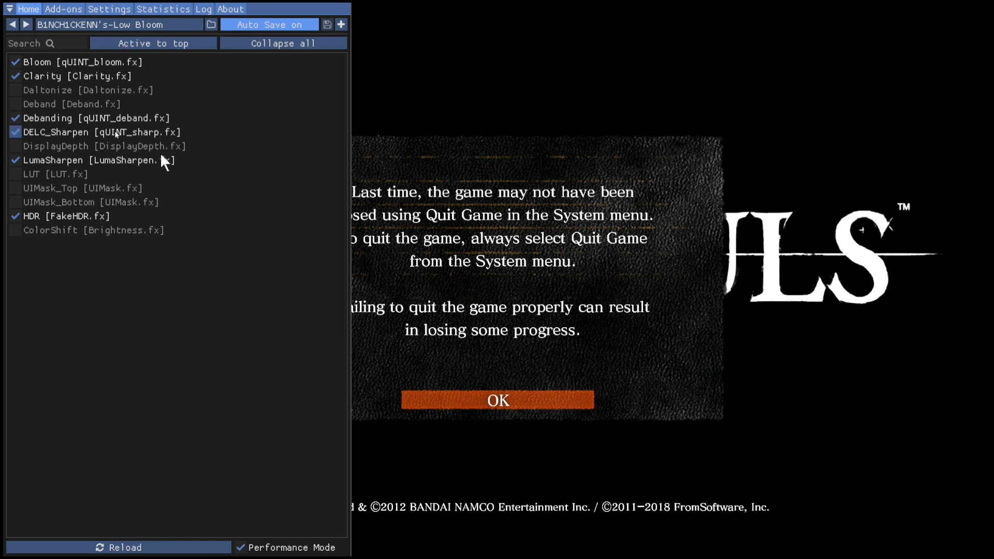
click(212, 24)
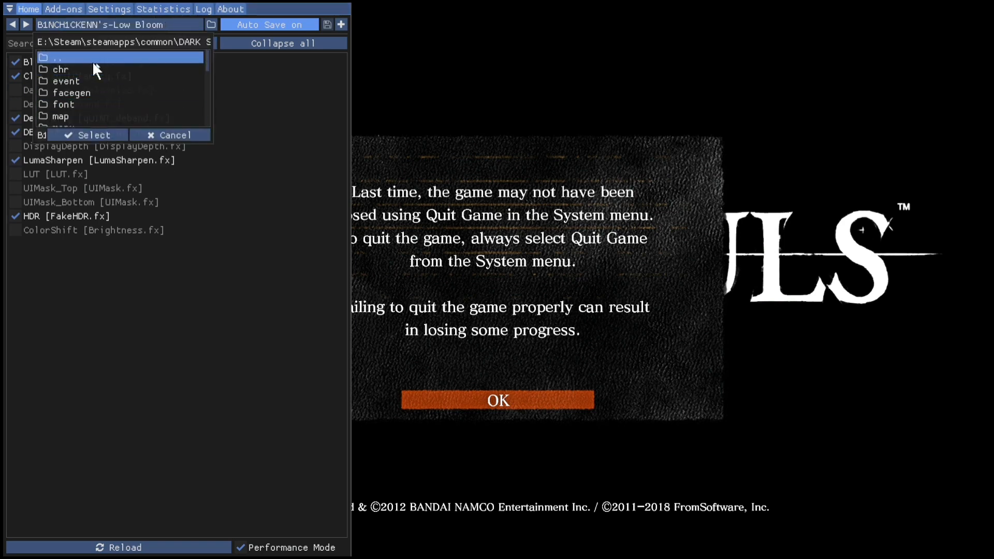
scroll(down, 3)
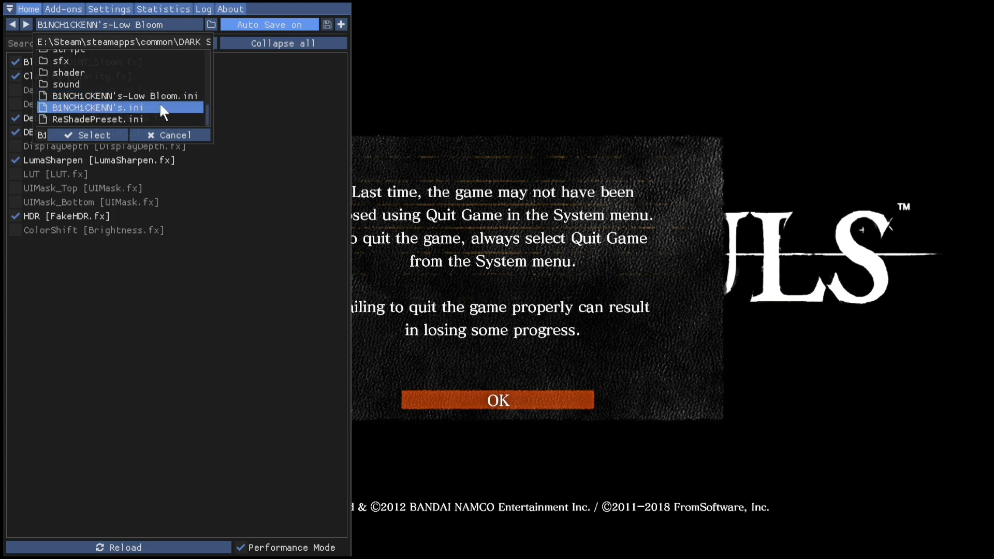
mouse_move(88, 135)
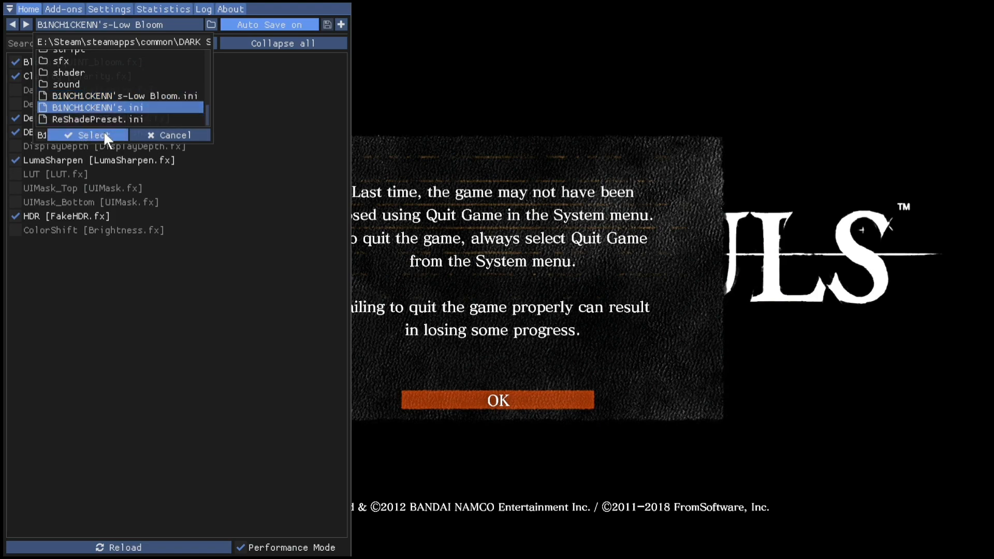
click(87, 134)
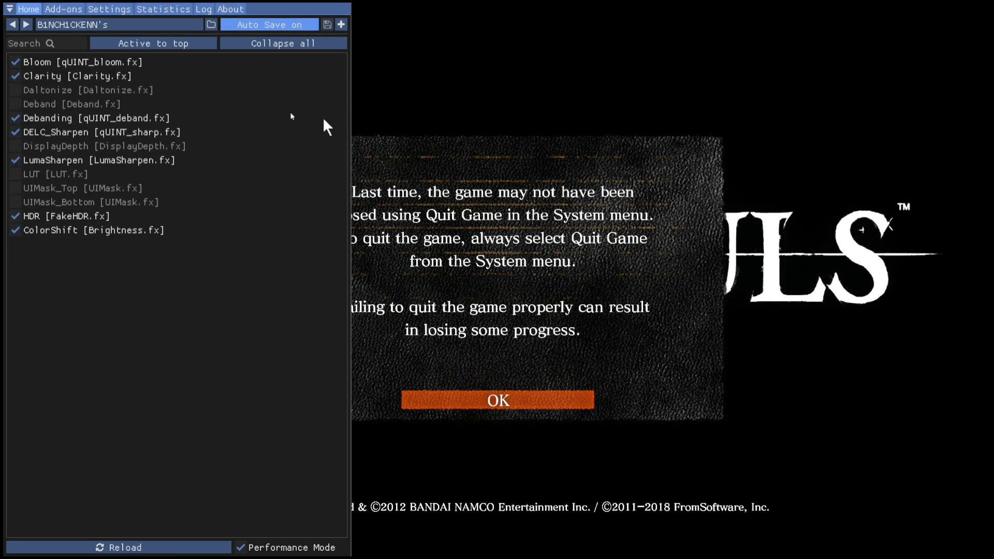
mouse_move(282, 279)
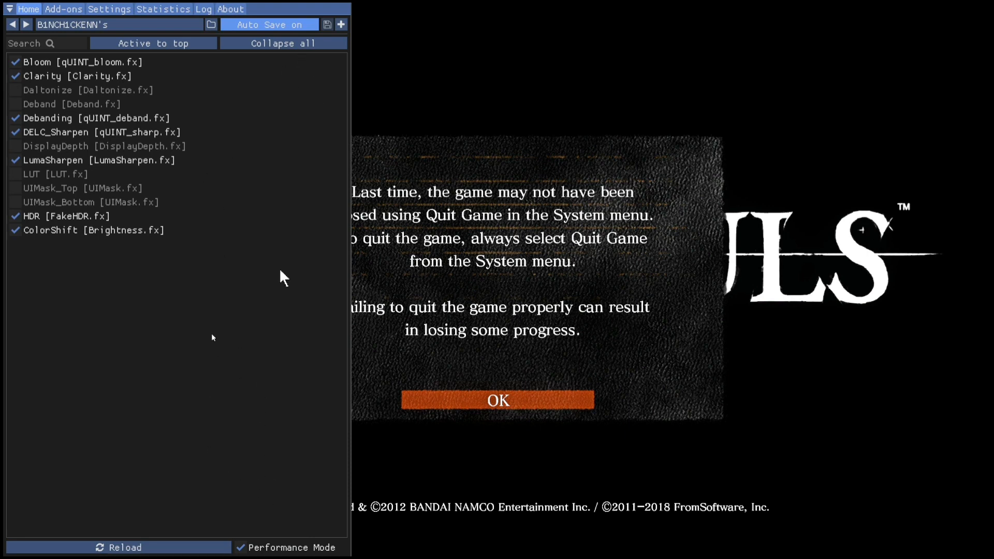
mouse_move(298, 271)
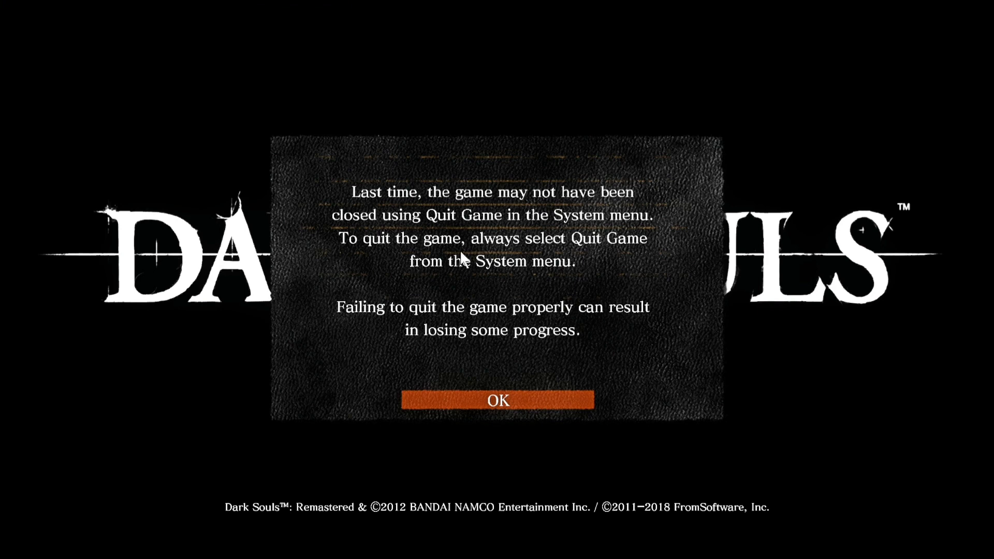
Dismiss the improper-quit warning with OK and the welcome notice with E
click(496, 400)
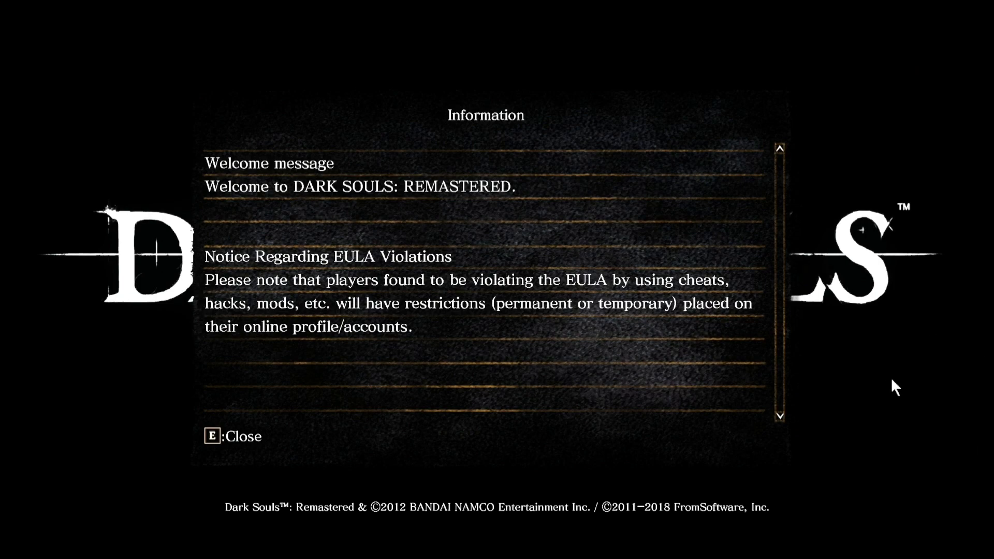
key(e)
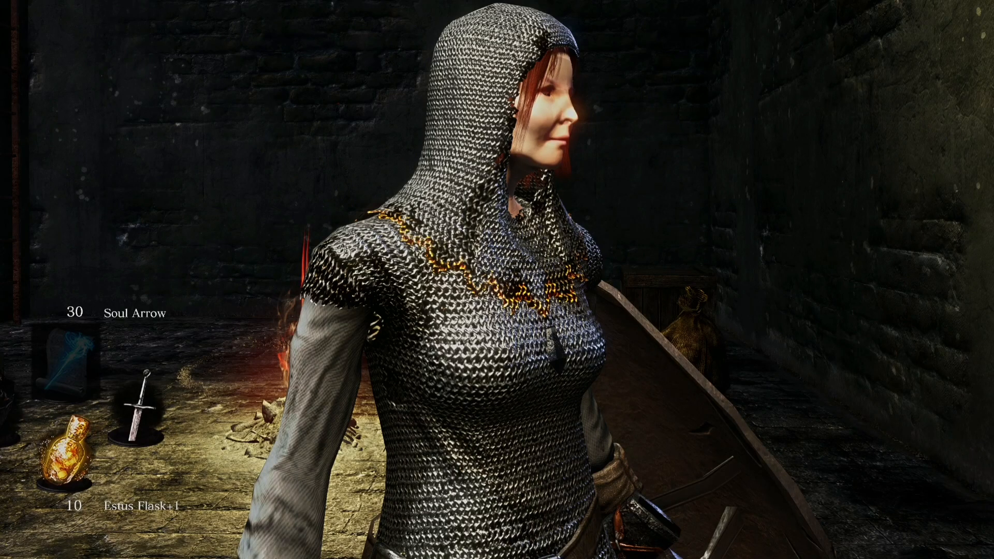